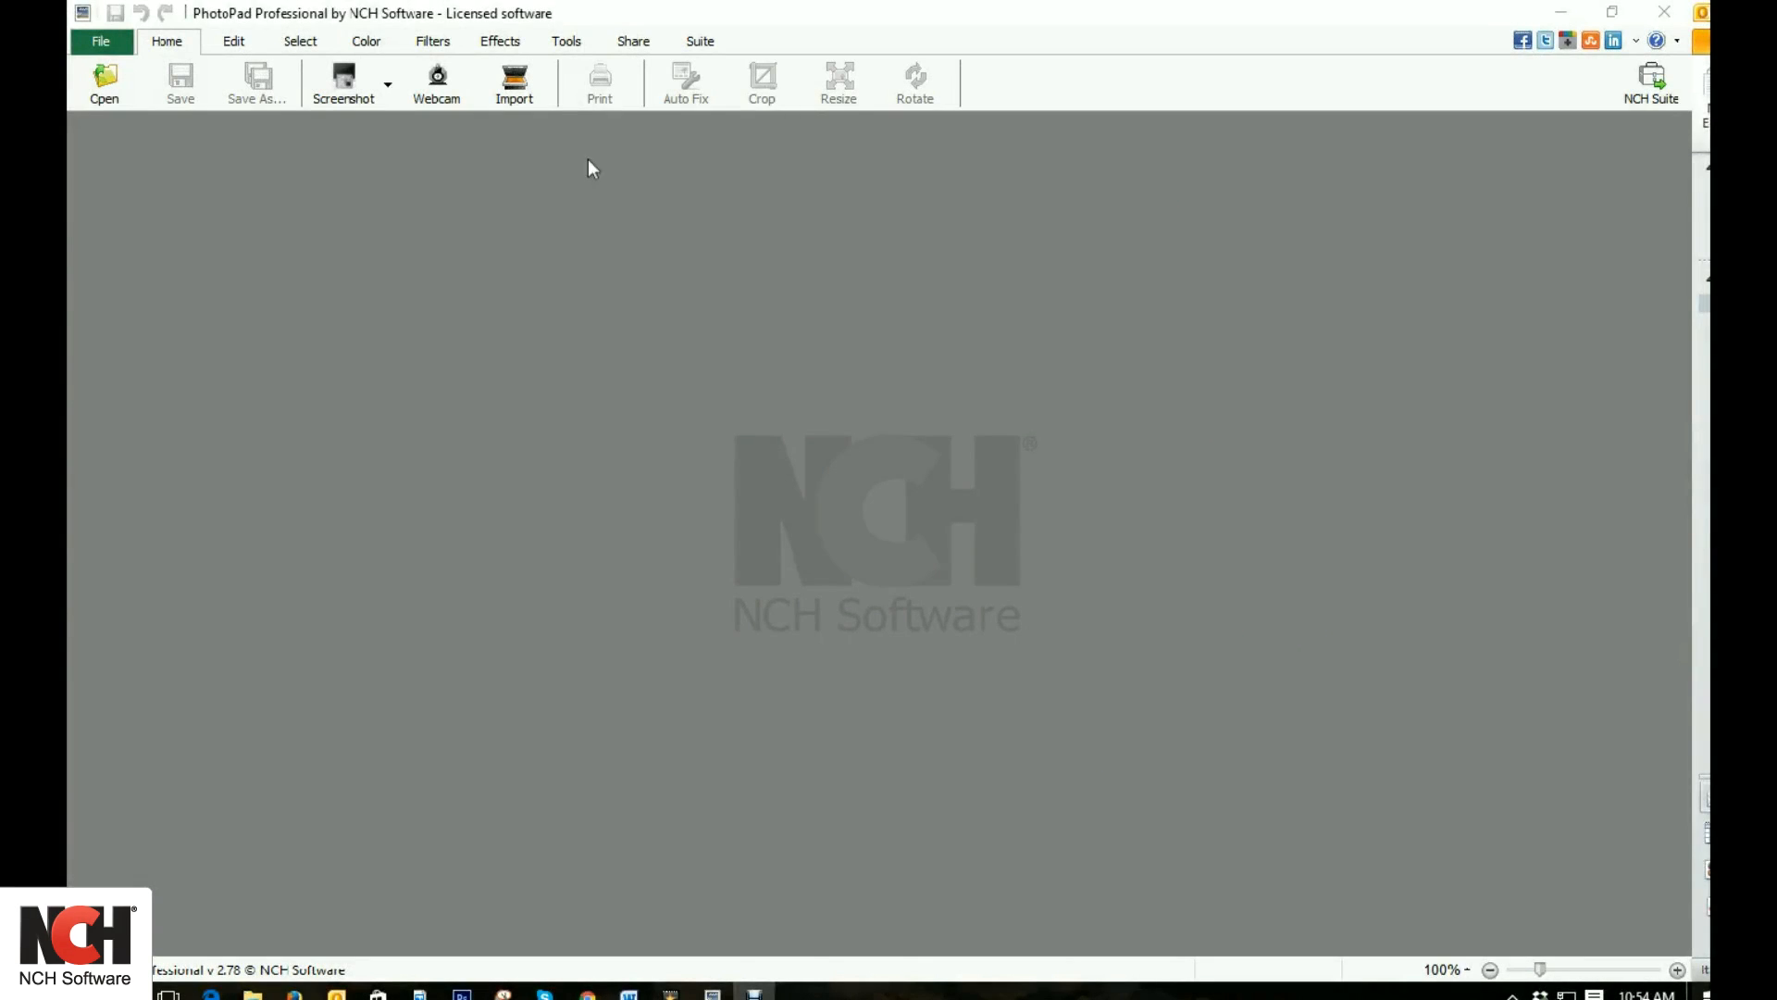
Import the black-and-white girl-and-puppy photo from the WIA scanner
{"action": "left_click", "coordinate": [513, 82]}
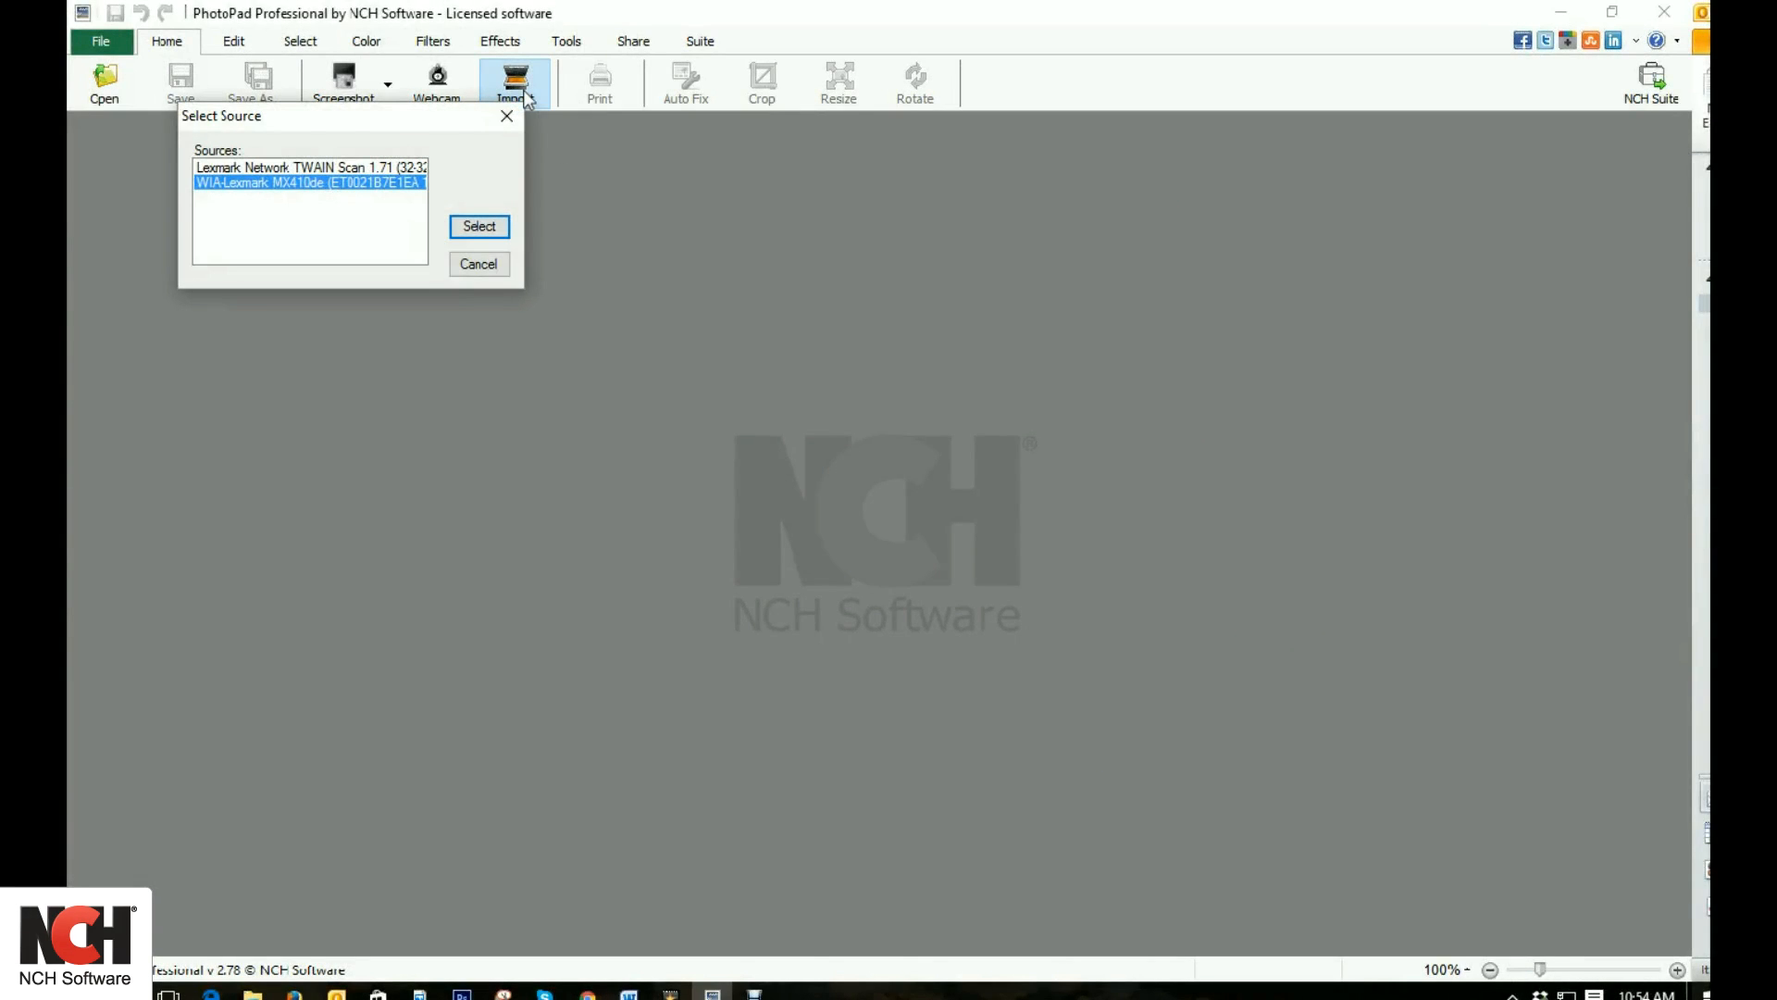
{"action": "left_click", "coordinate": [479, 226]}
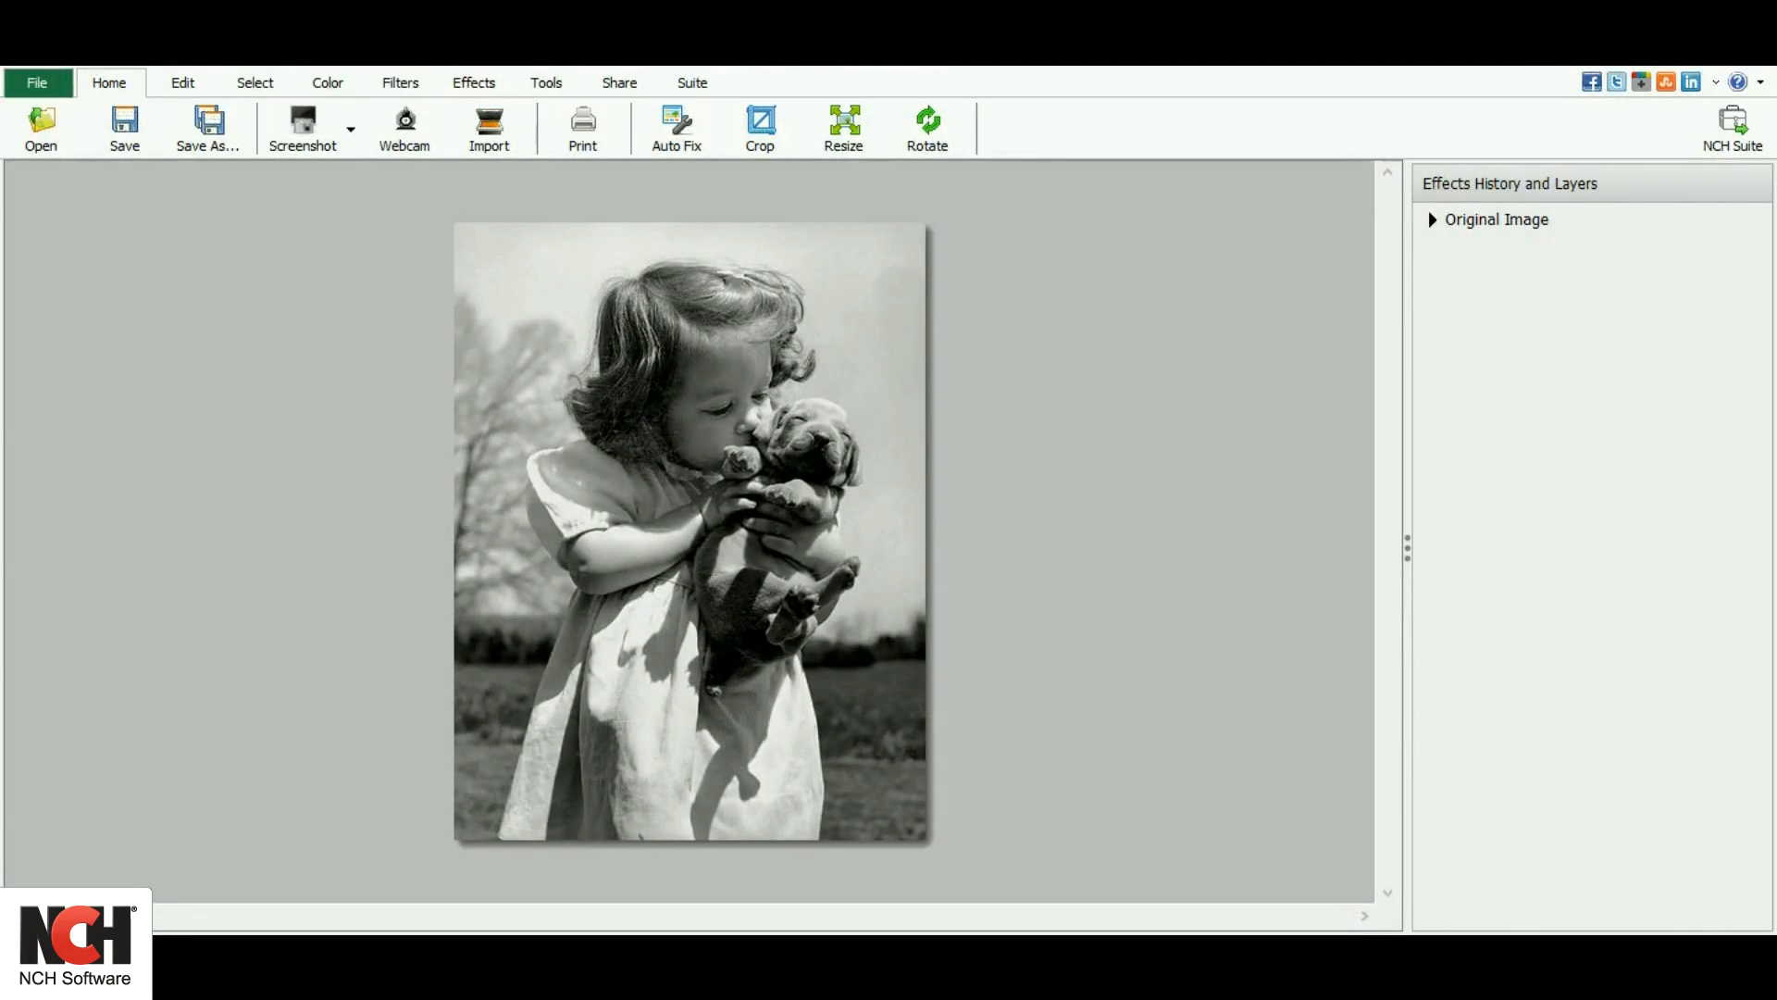
Add a Colorize effect to the photo from the Tools set
{"action": "left_click", "coordinate": [546, 81]}
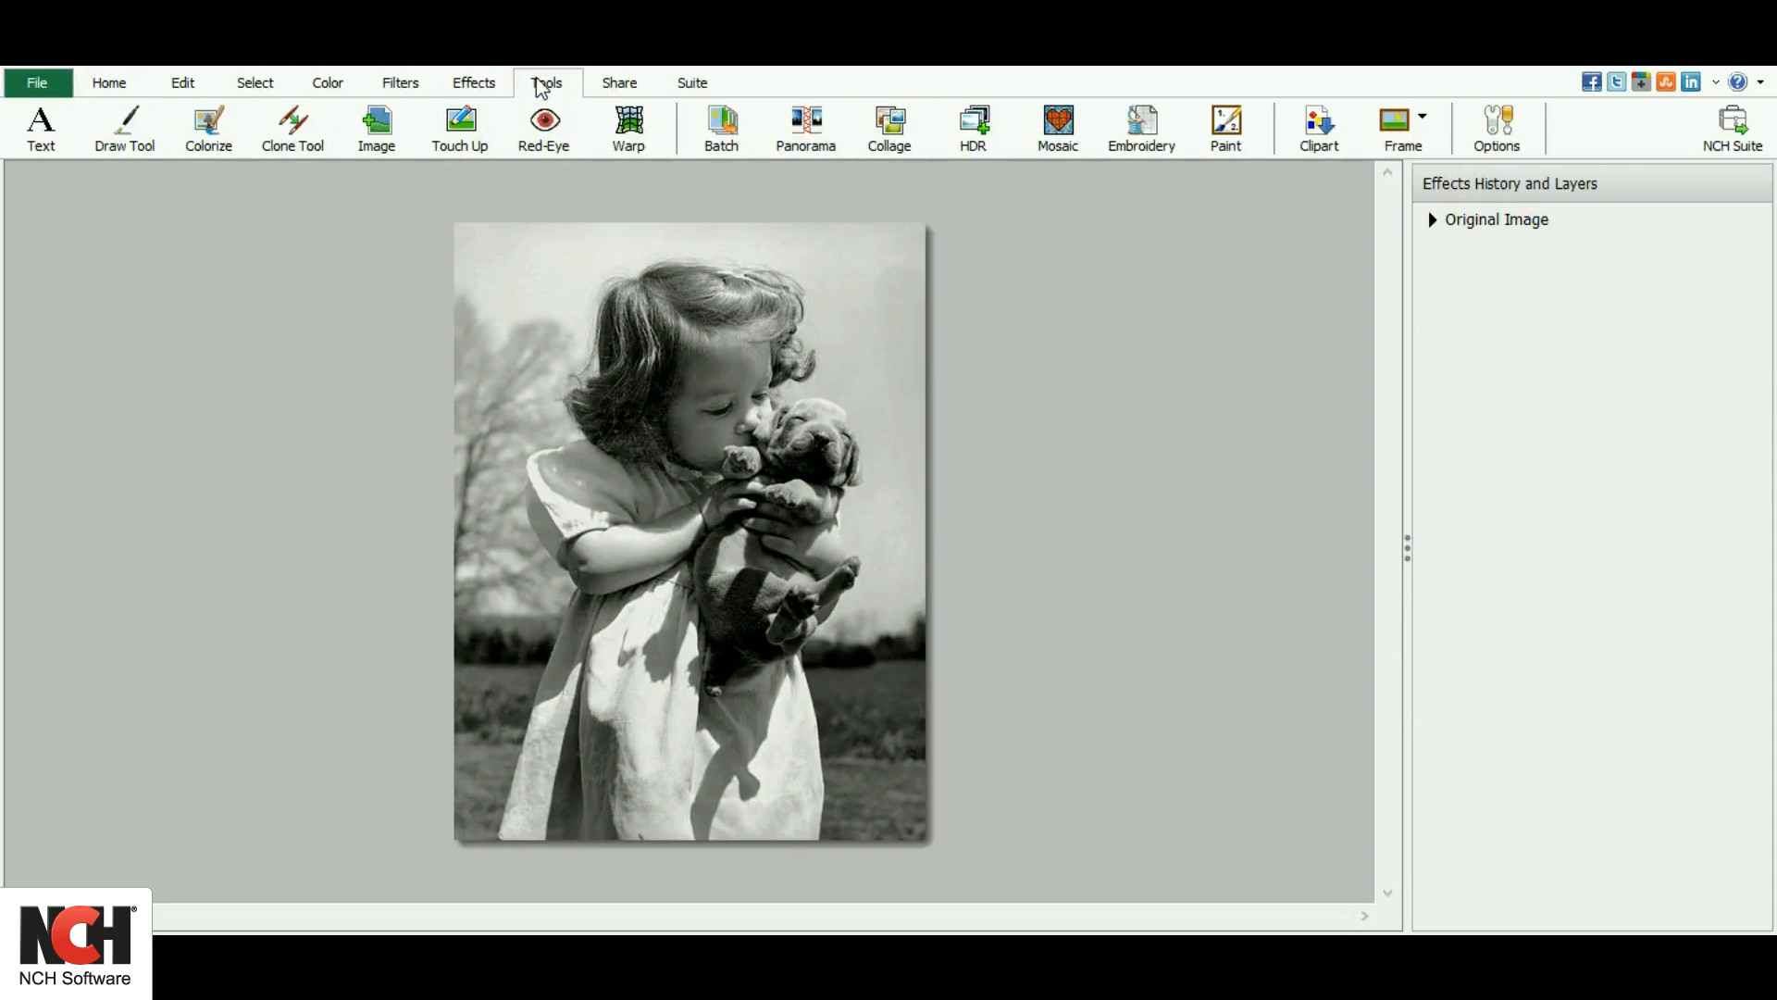
{"action": "left_click", "coordinate": [208, 128]}
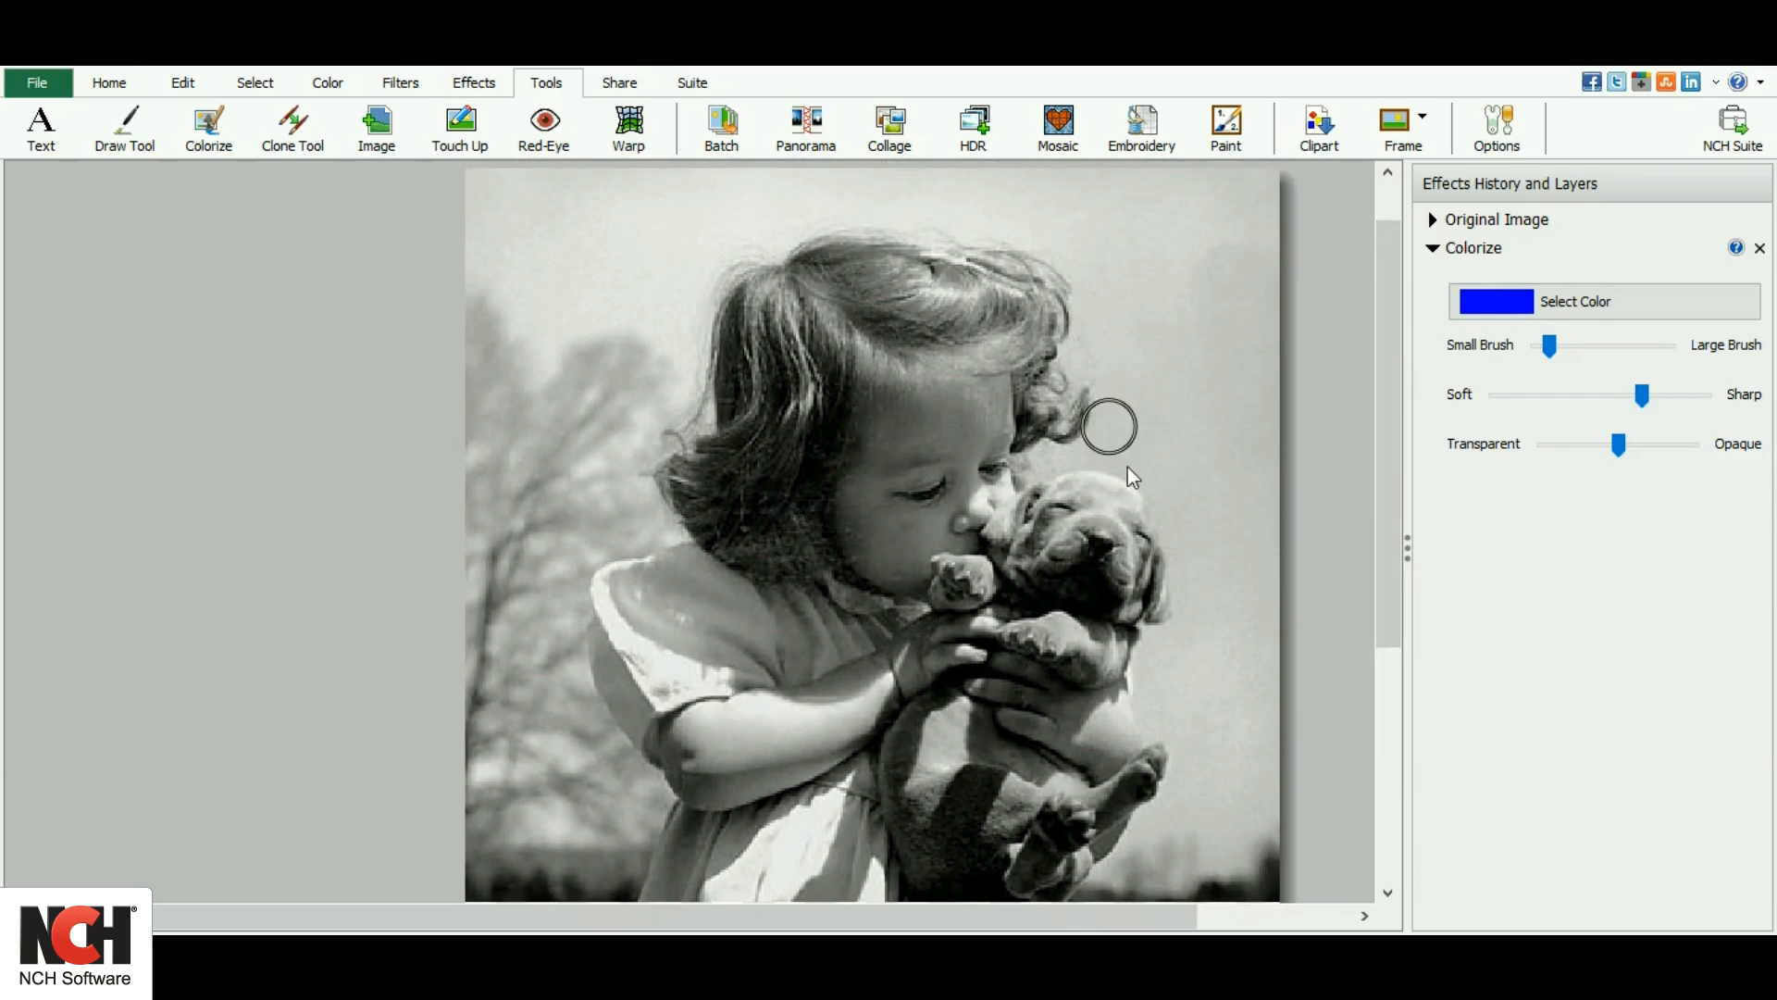
Change the Colorize paint colour to a muted sky blue (hex 4aacc2)
{"action": "left_click", "coordinate": [1604, 302]}
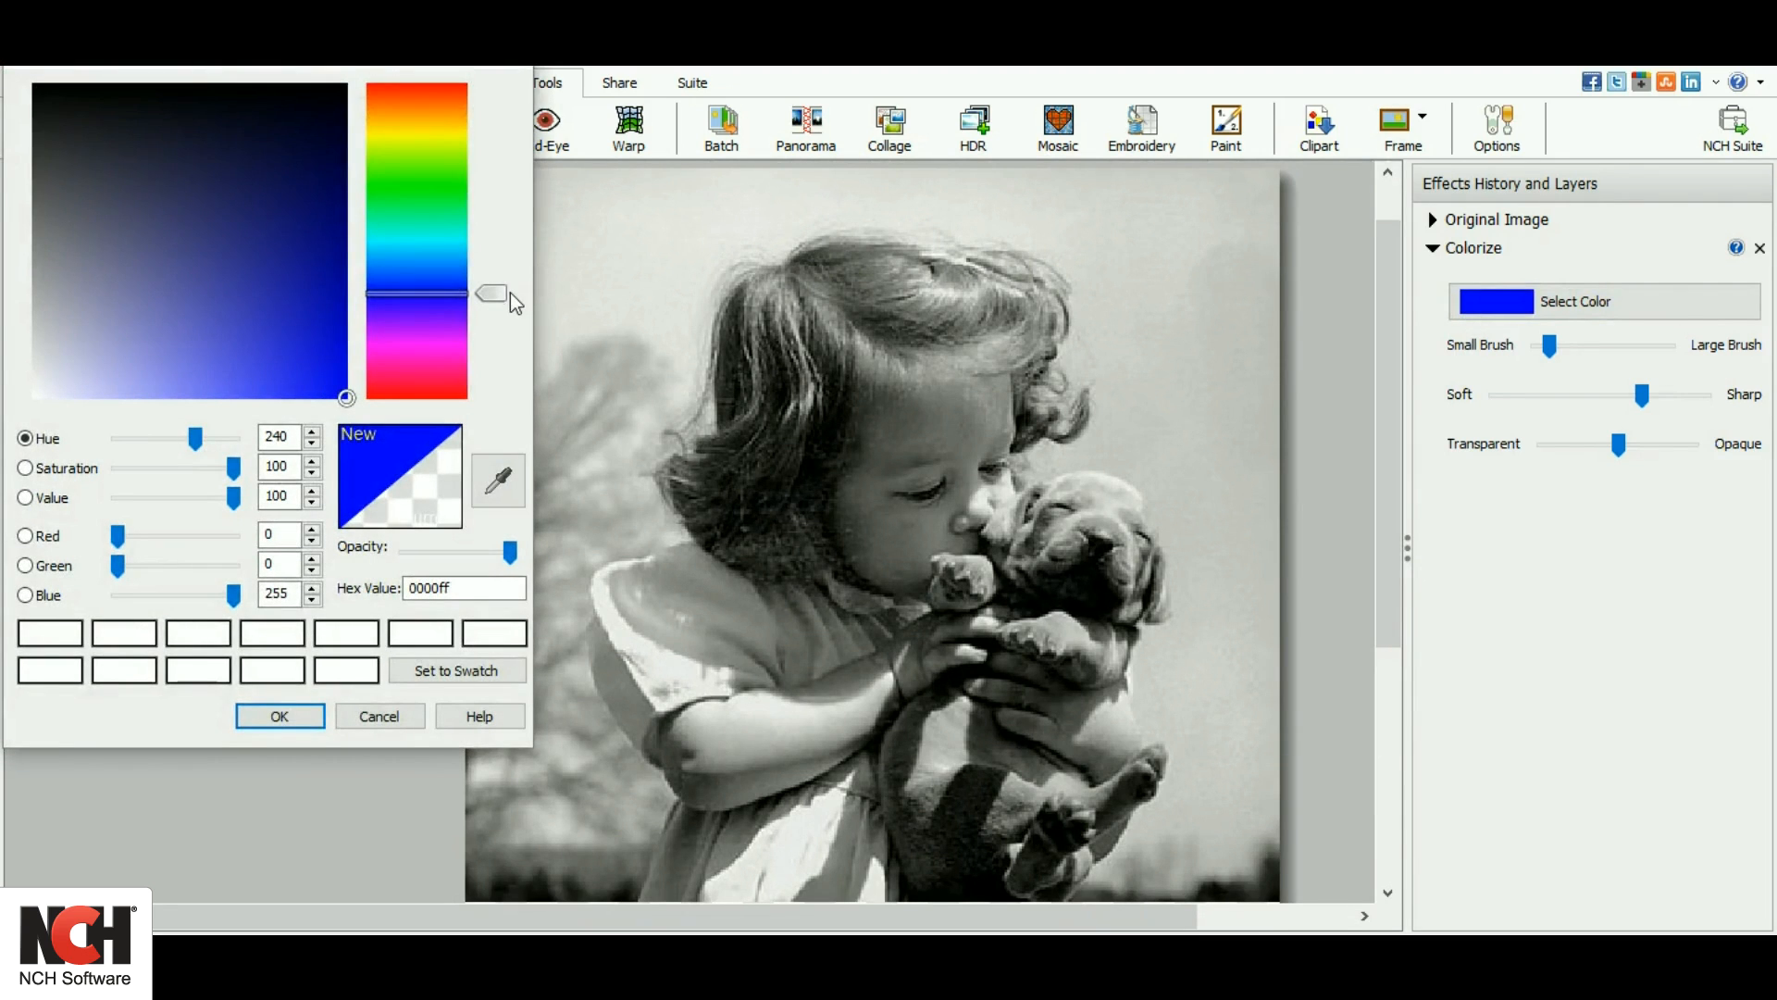
{"action": "mouse_move", "coordinate": [495, 302]}
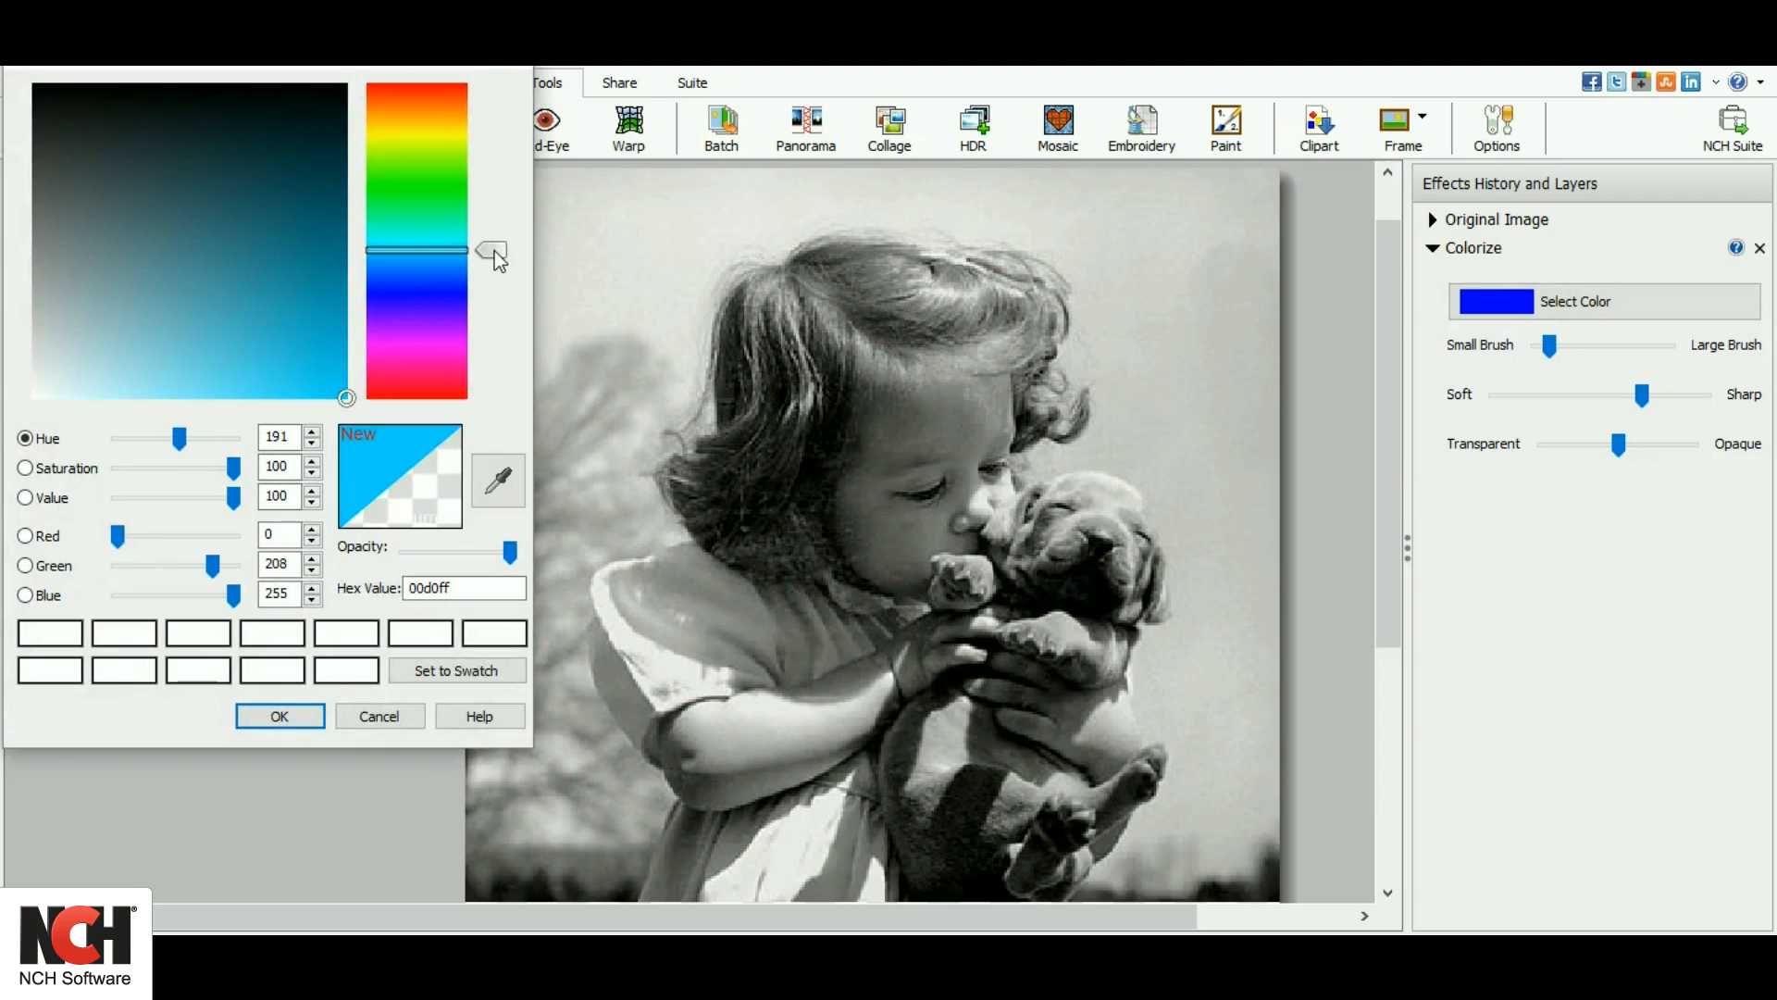
{"action": "left_click", "coordinate": [226, 323]}
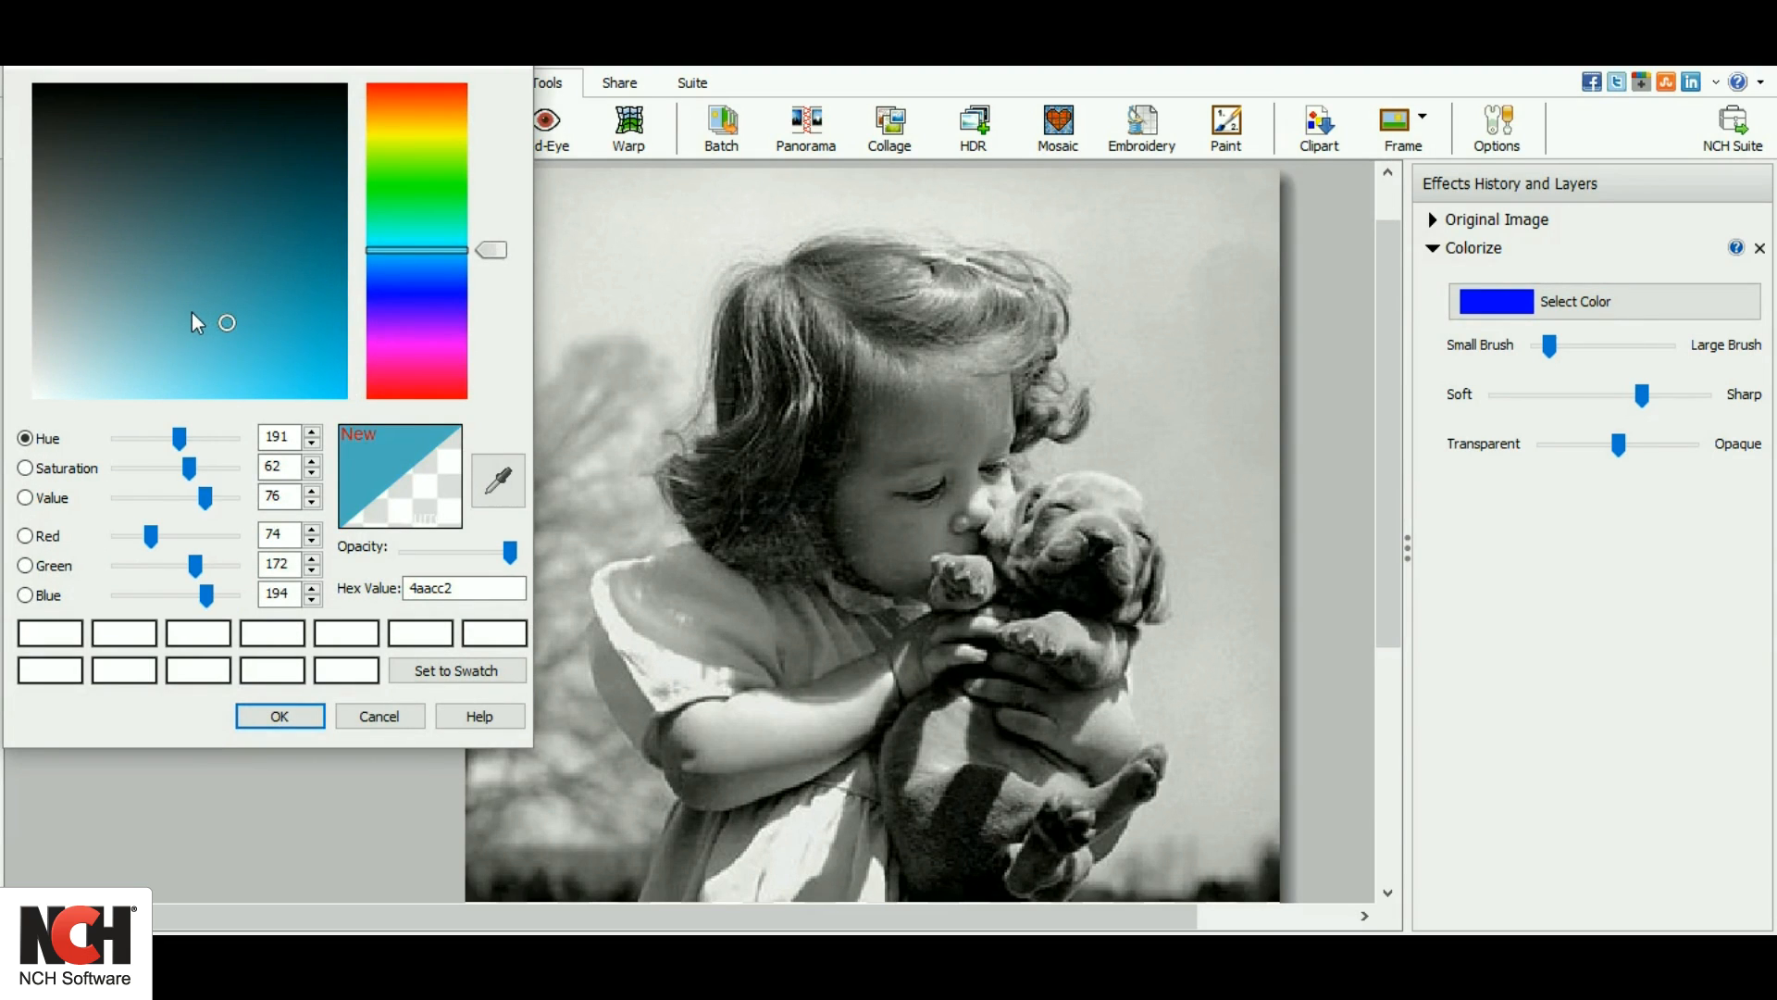
{"action": "mouse_move", "coordinate": [404, 607]}
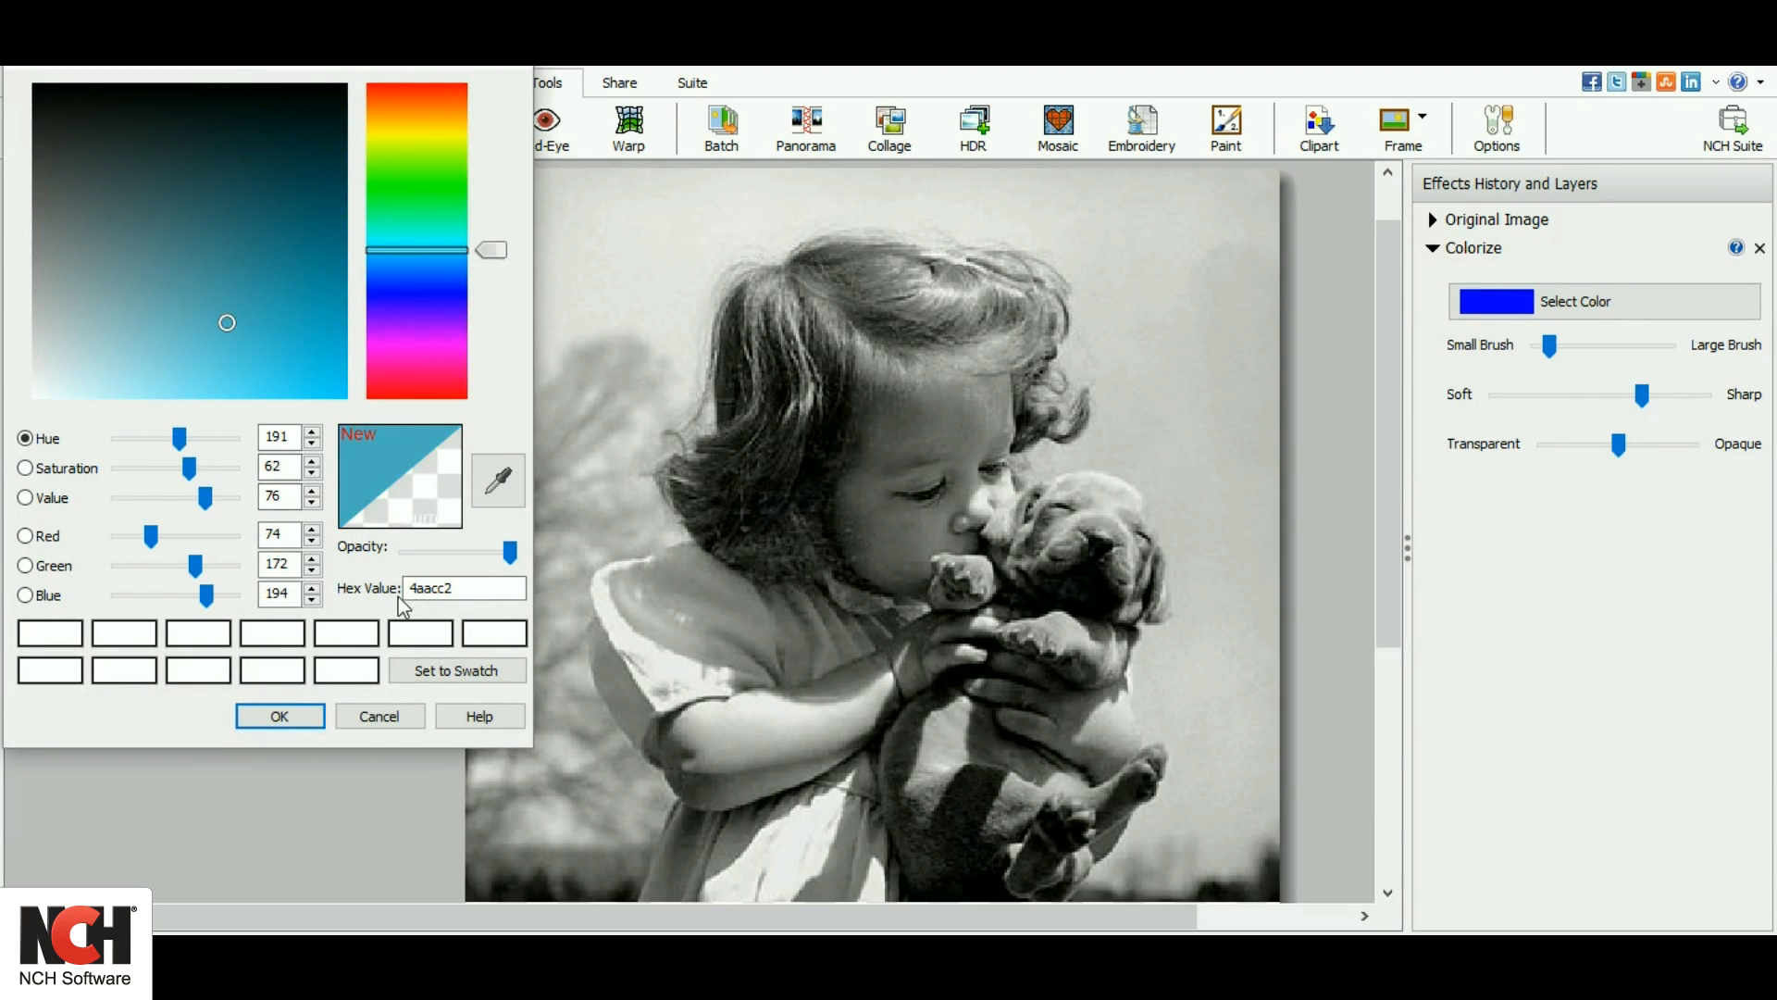
{"action": "mouse_move", "coordinate": [318, 595]}
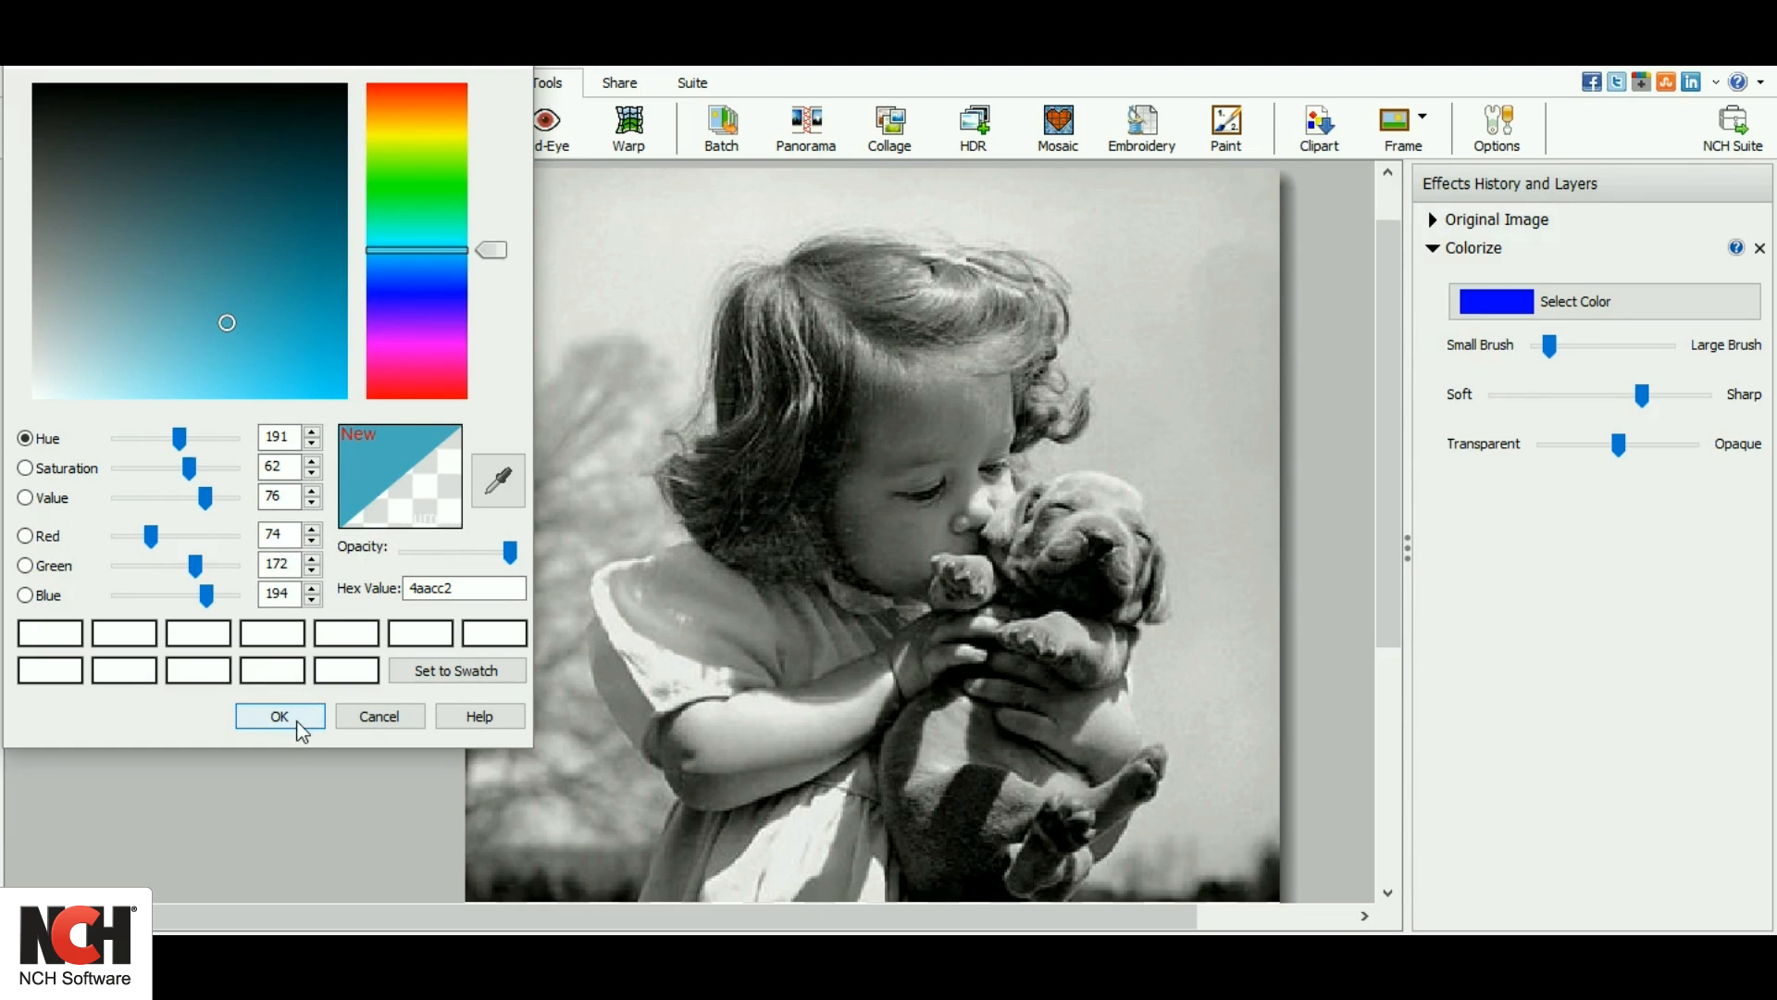
{"action": "left_click", "coordinate": [278, 715]}
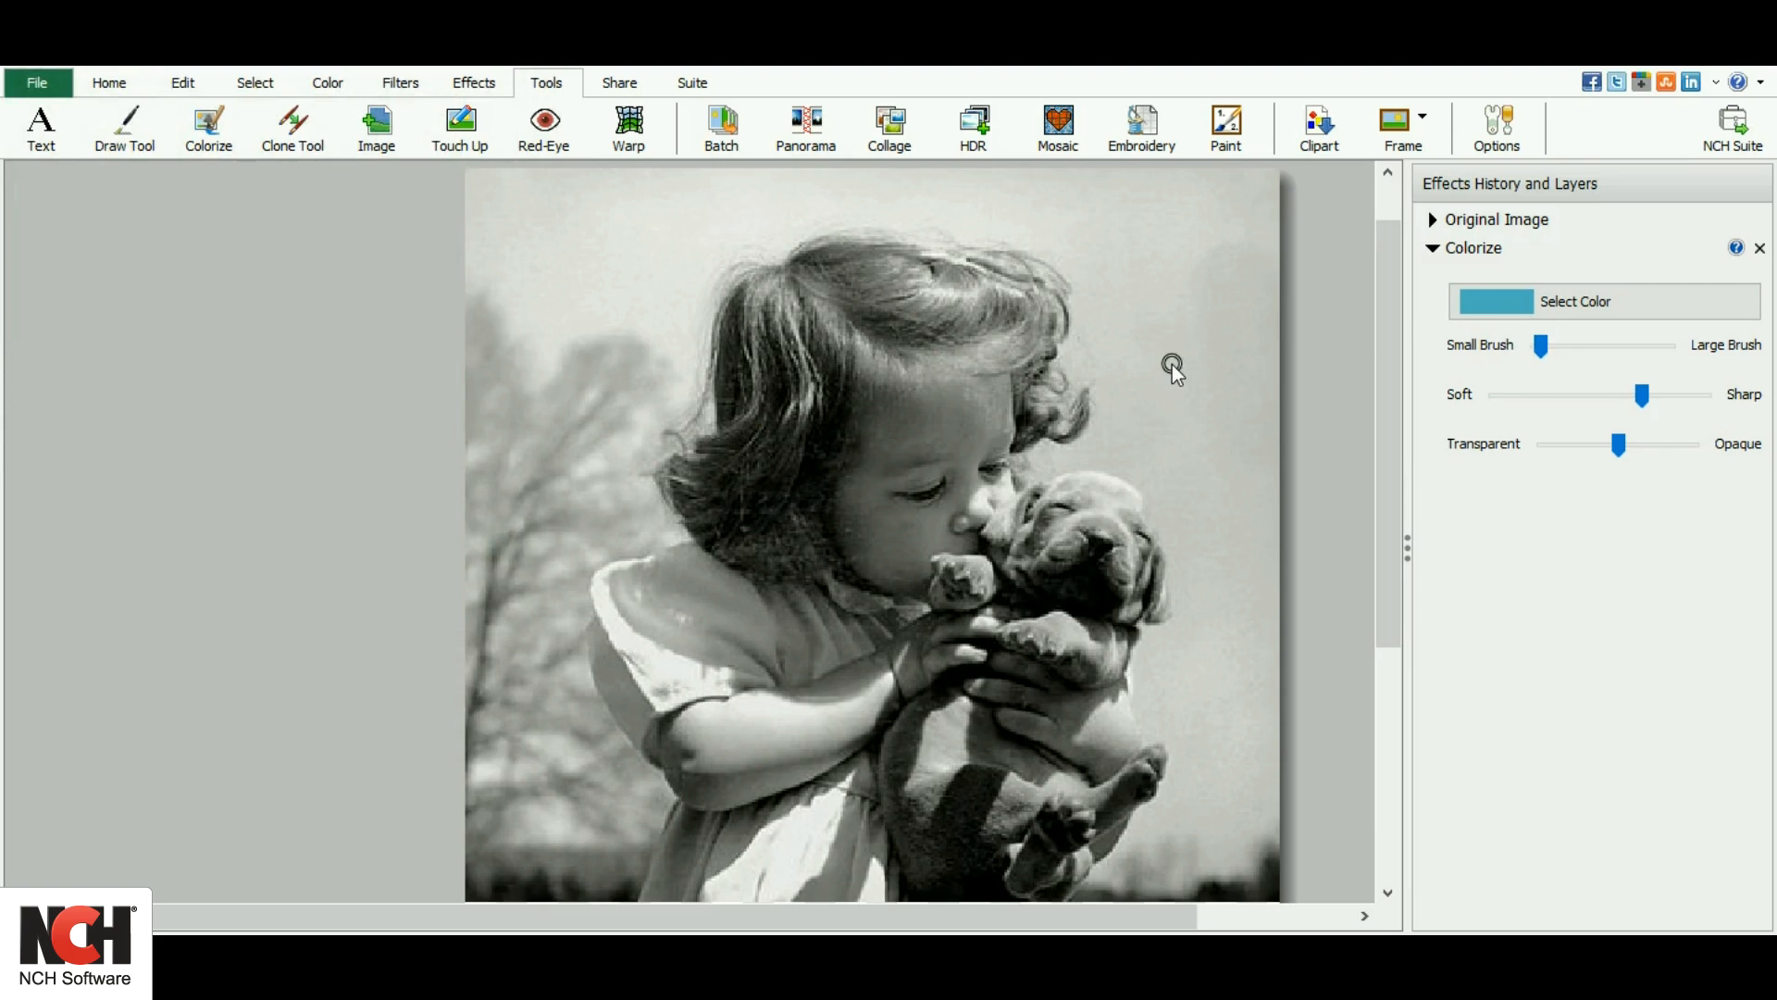
Adjust the Colorize brush size, ending with a small brush
{"action": "left_click_drag", "start_coordinate": [1544, 345], "coordinate": [1540, 345]}
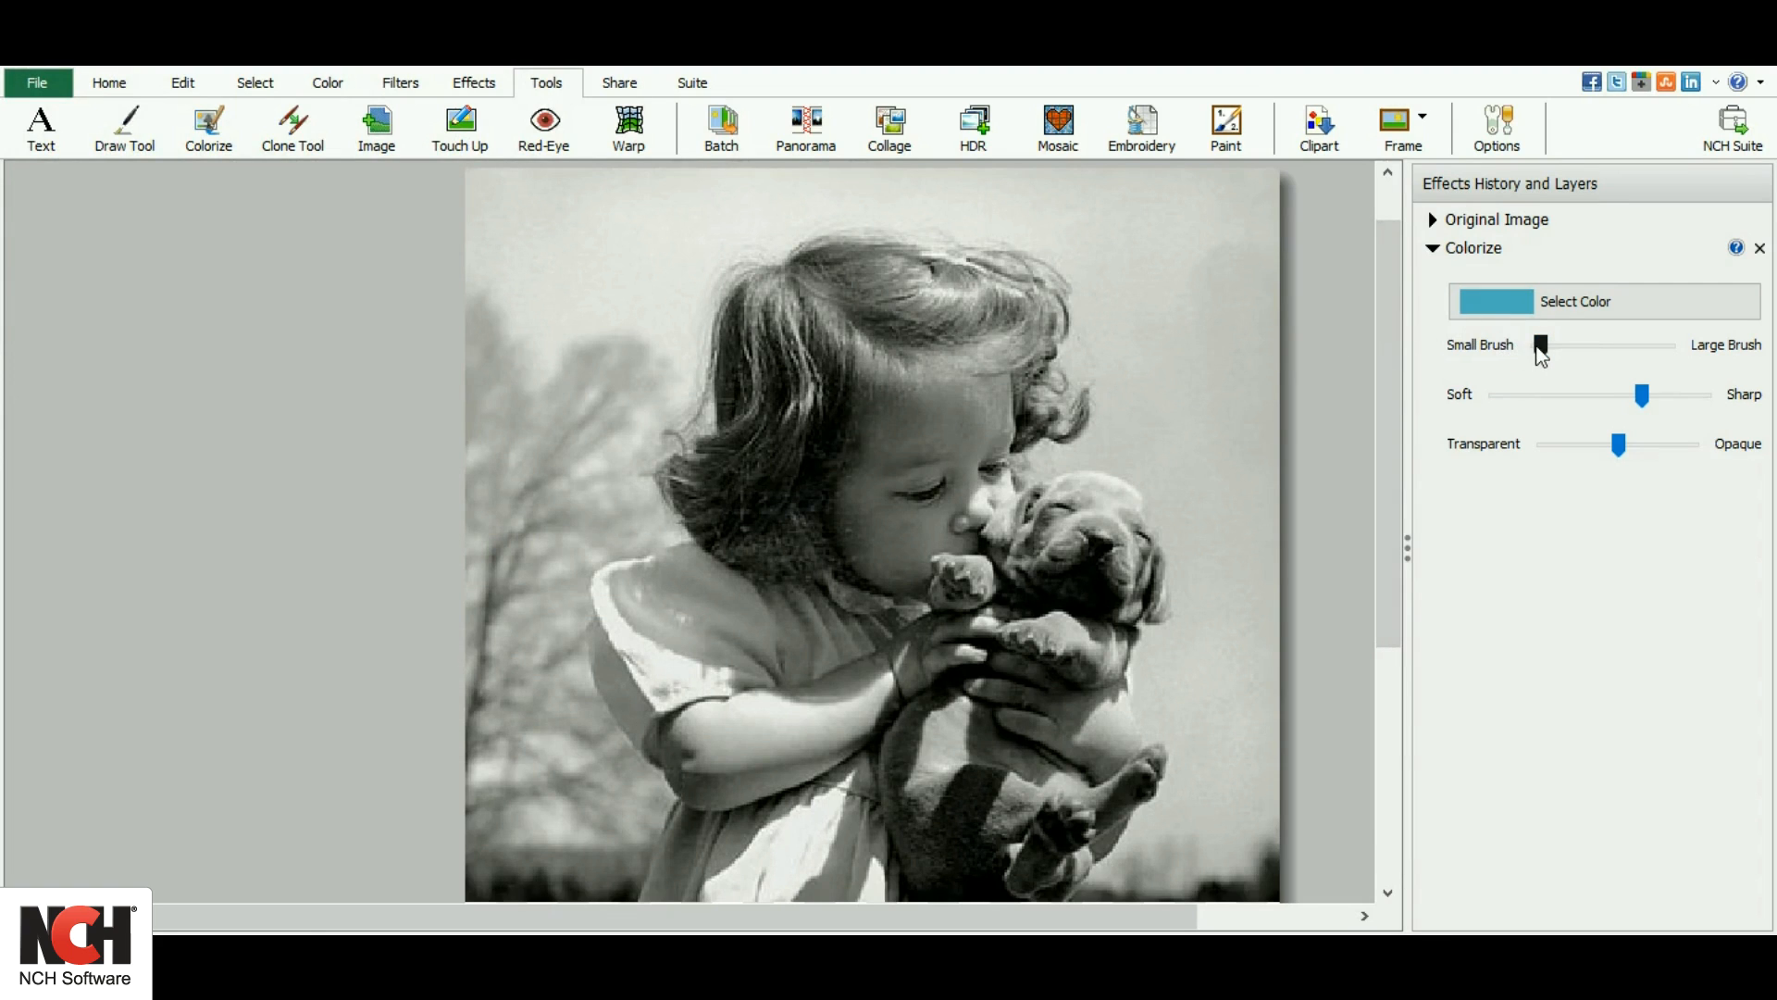
{"action": "left_click_drag", "start_coordinate": [1539, 346], "coordinate": [1601, 345]}
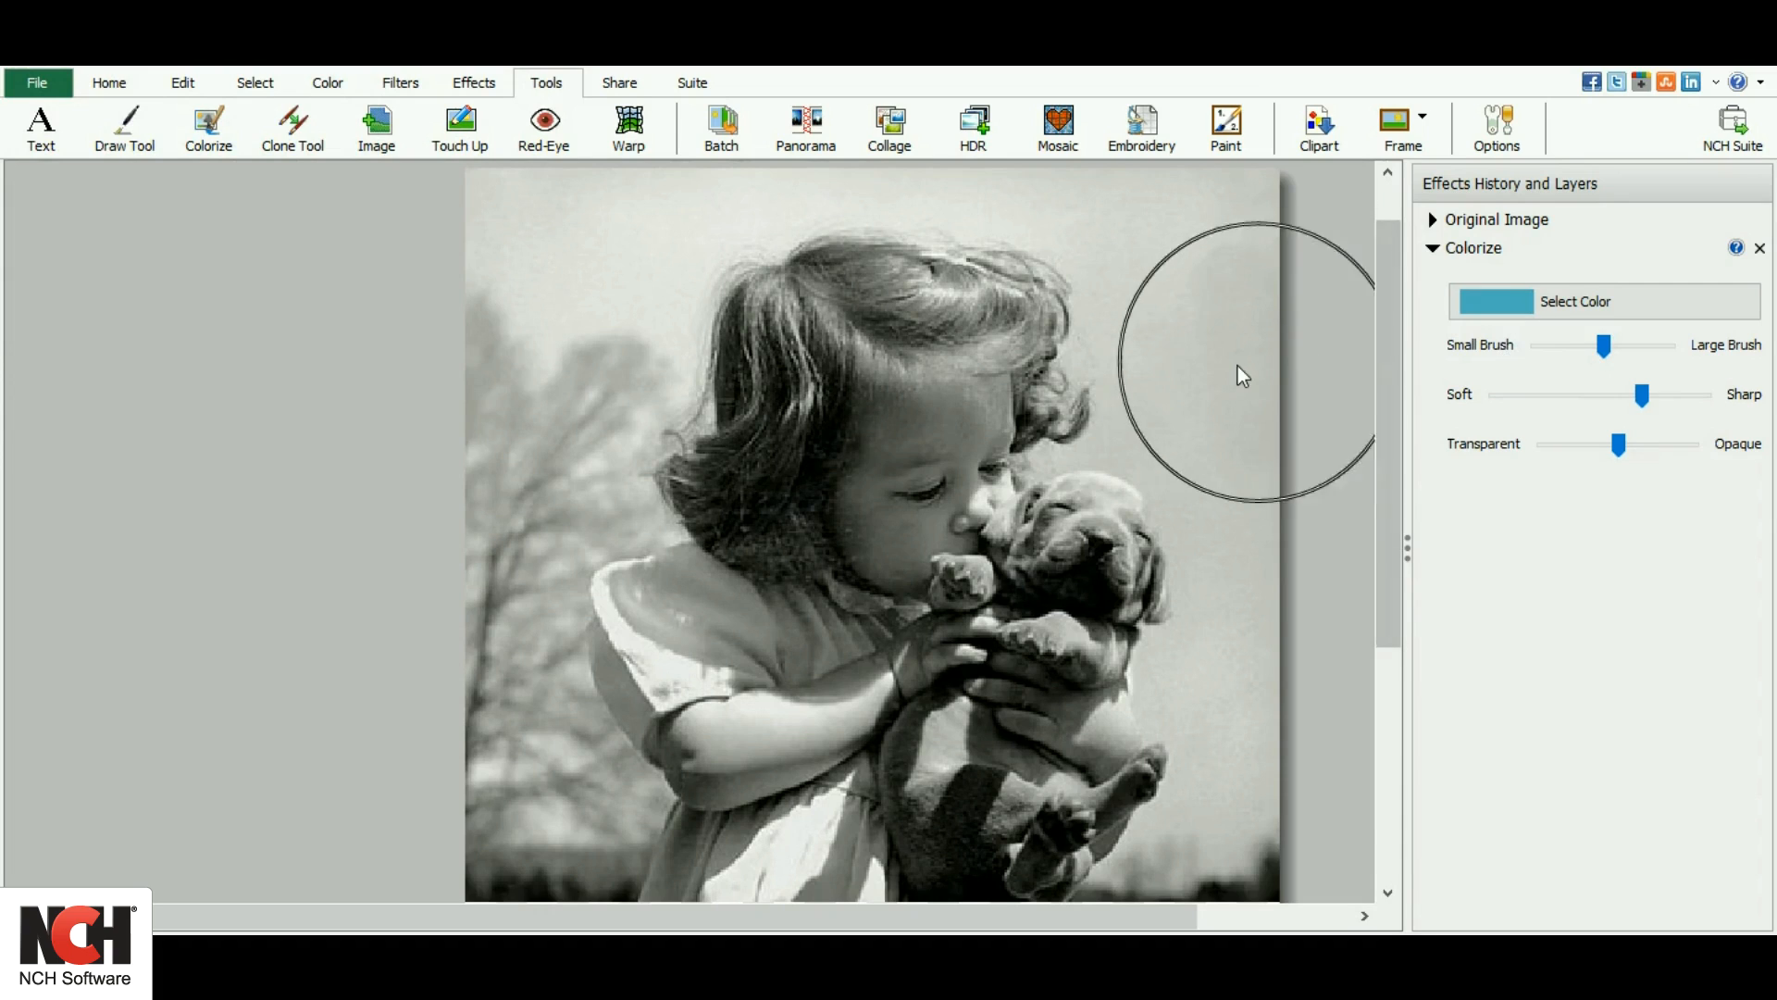
{"action": "mouse_move", "coordinate": [1602, 346]}
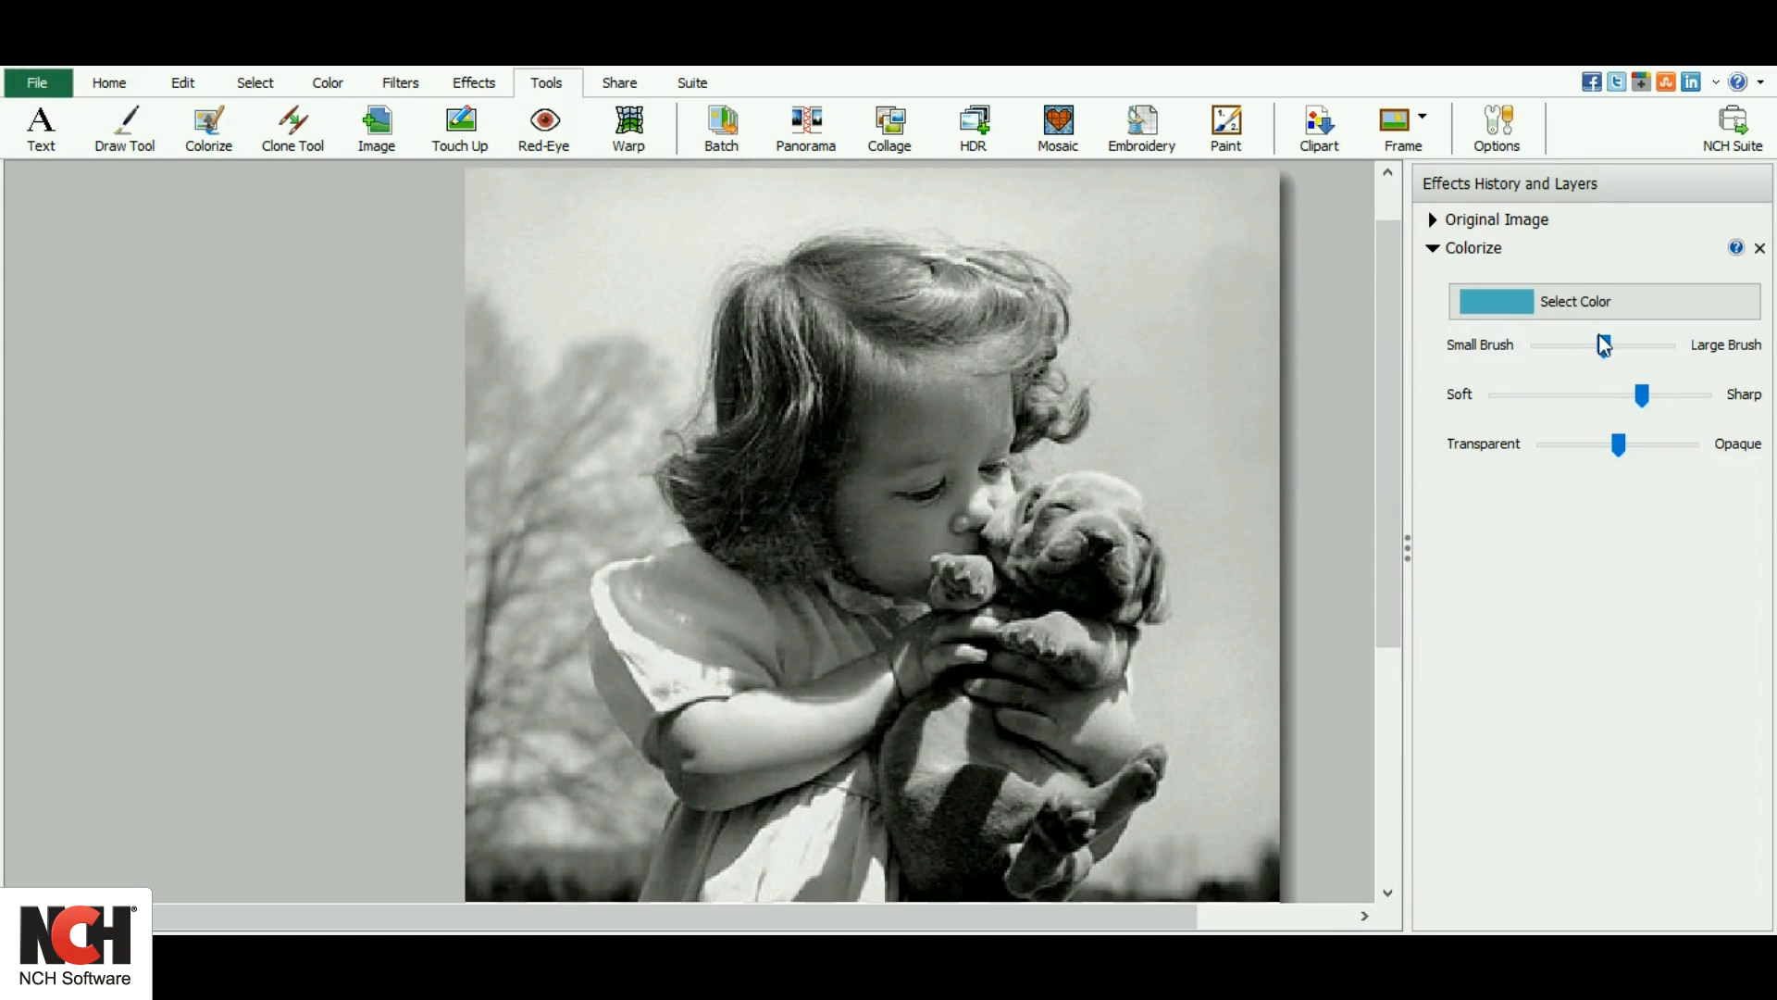
{"action": "left_click_drag", "start_coordinate": [1604, 344], "coordinate": [1564, 344]}
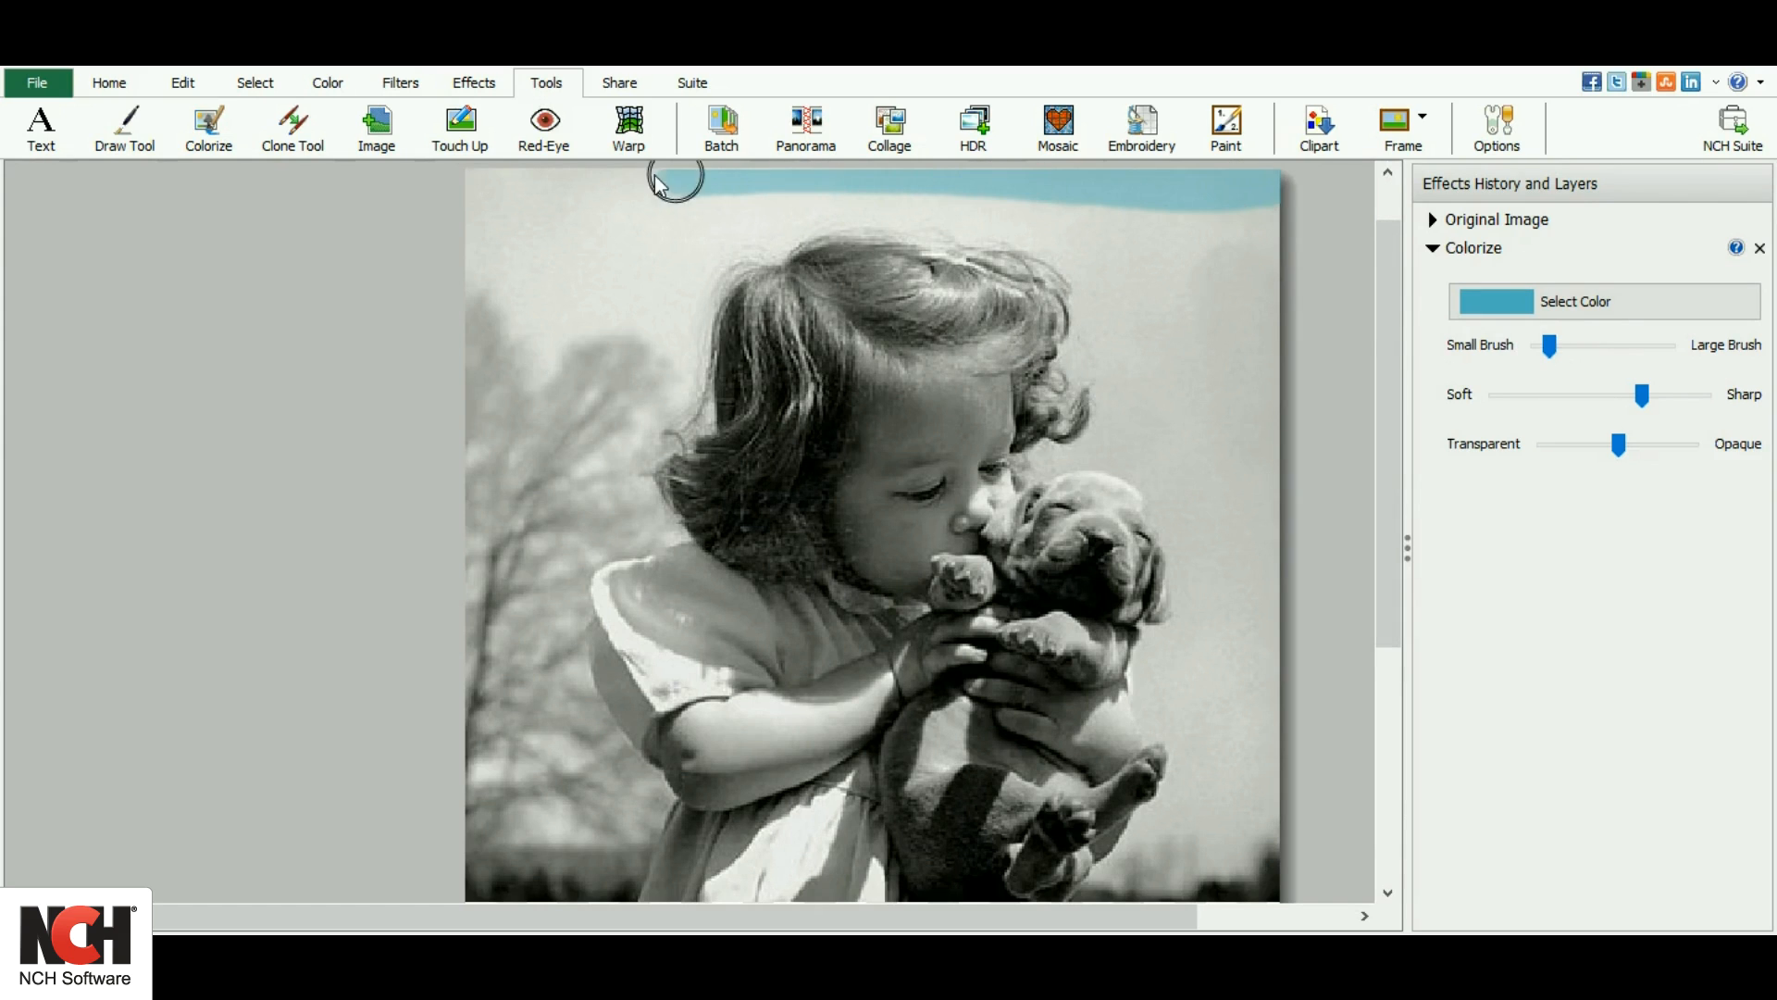
Paint the sky along the top, right edge and around the girl's head teal-blue
{"action": "left_click_drag", "start_coordinate": [675, 181], "coordinate": [545, 216]}
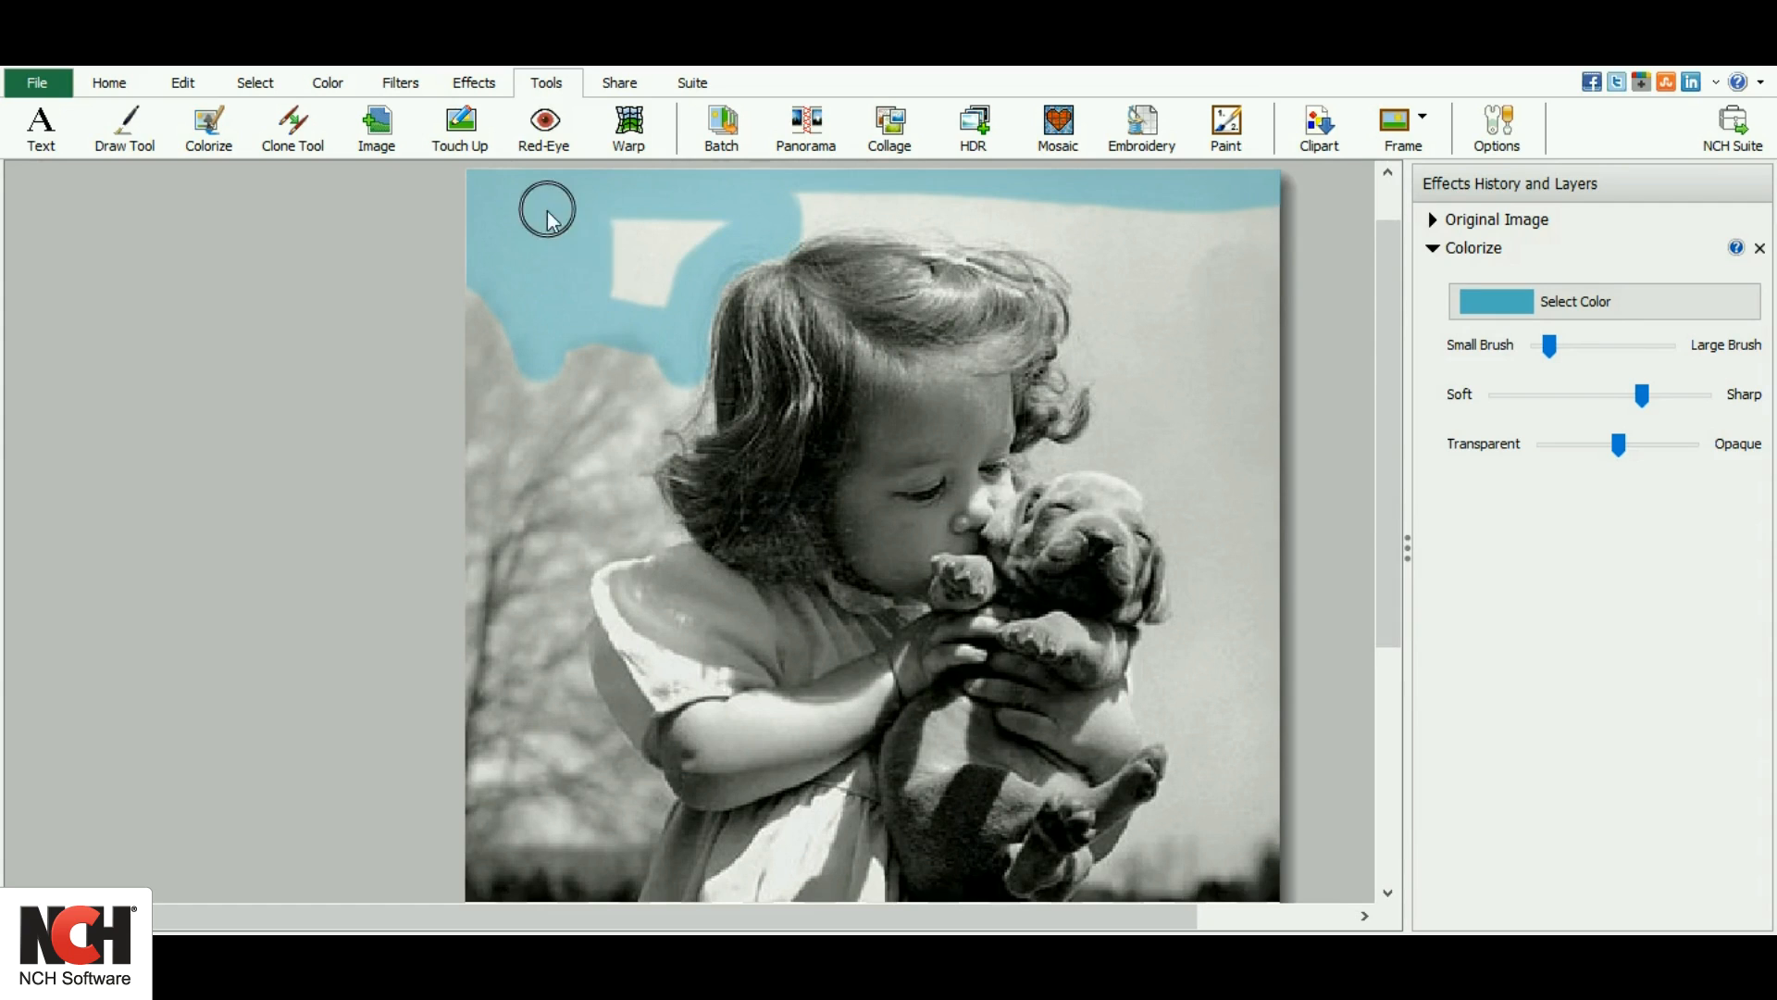
{"action": "left_click_drag", "start_coordinate": [550, 213], "coordinate": [1268, 804]}
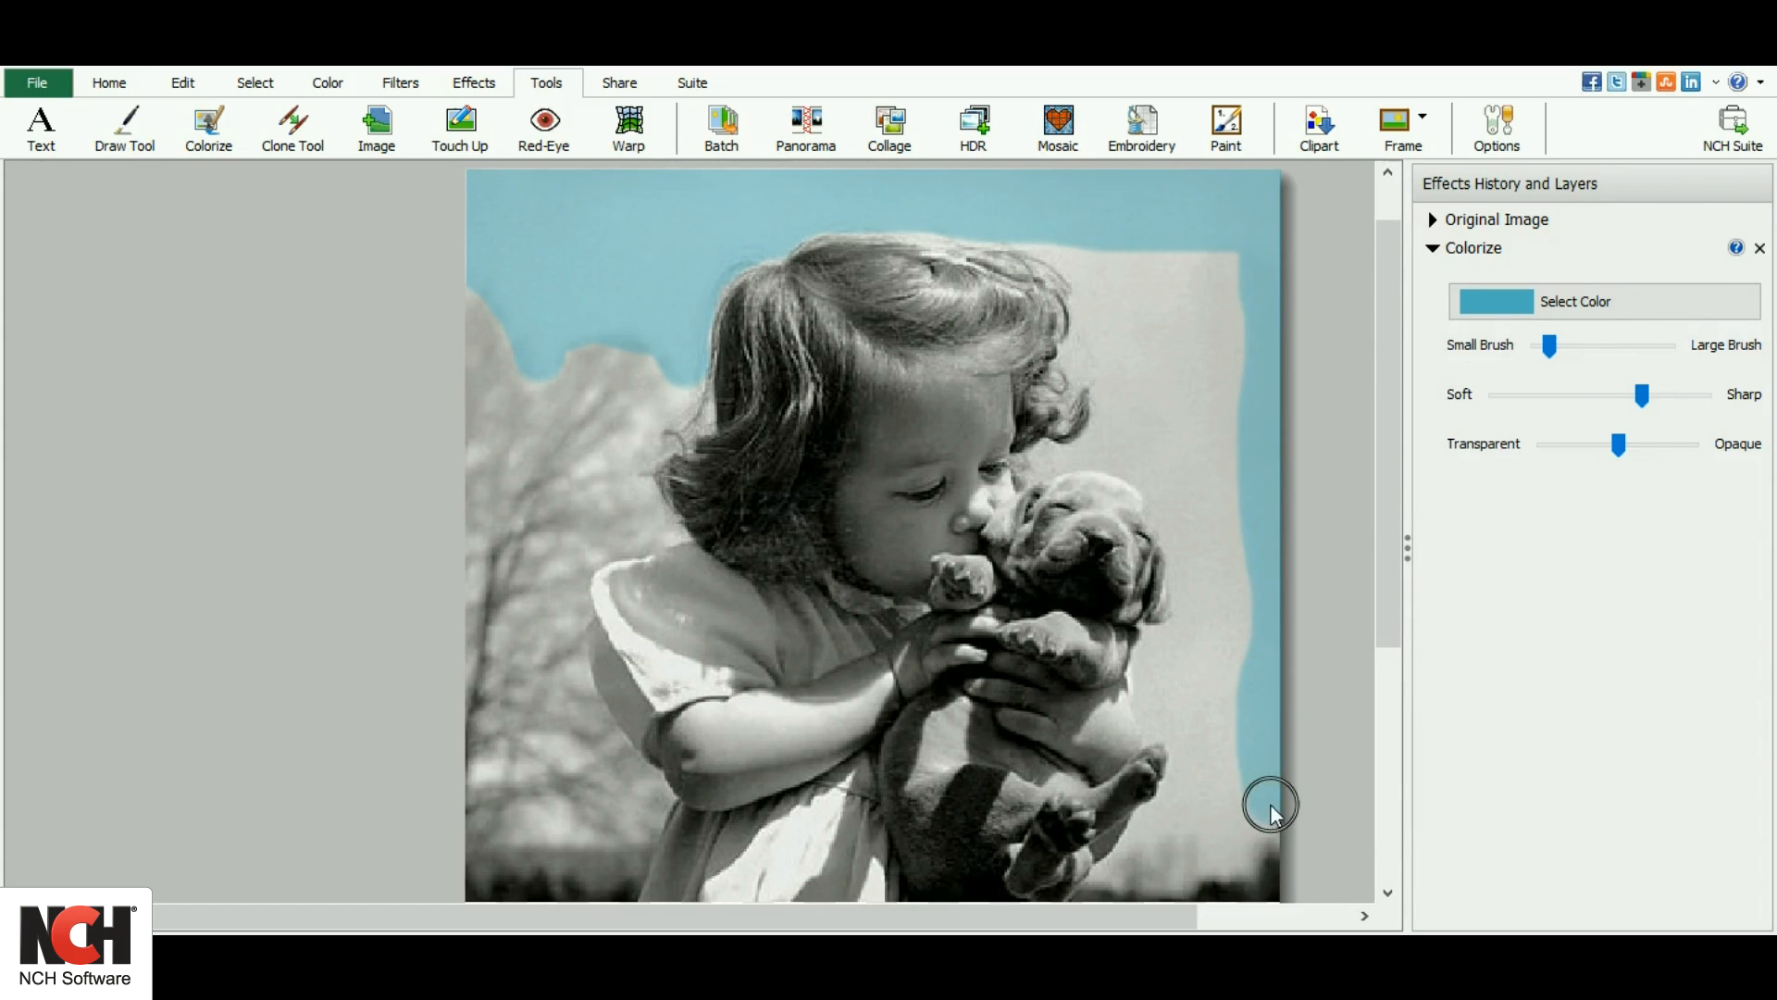
{"action": "left_click_drag", "start_coordinate": [1269, 807], "coordinate": [1116, 374]}
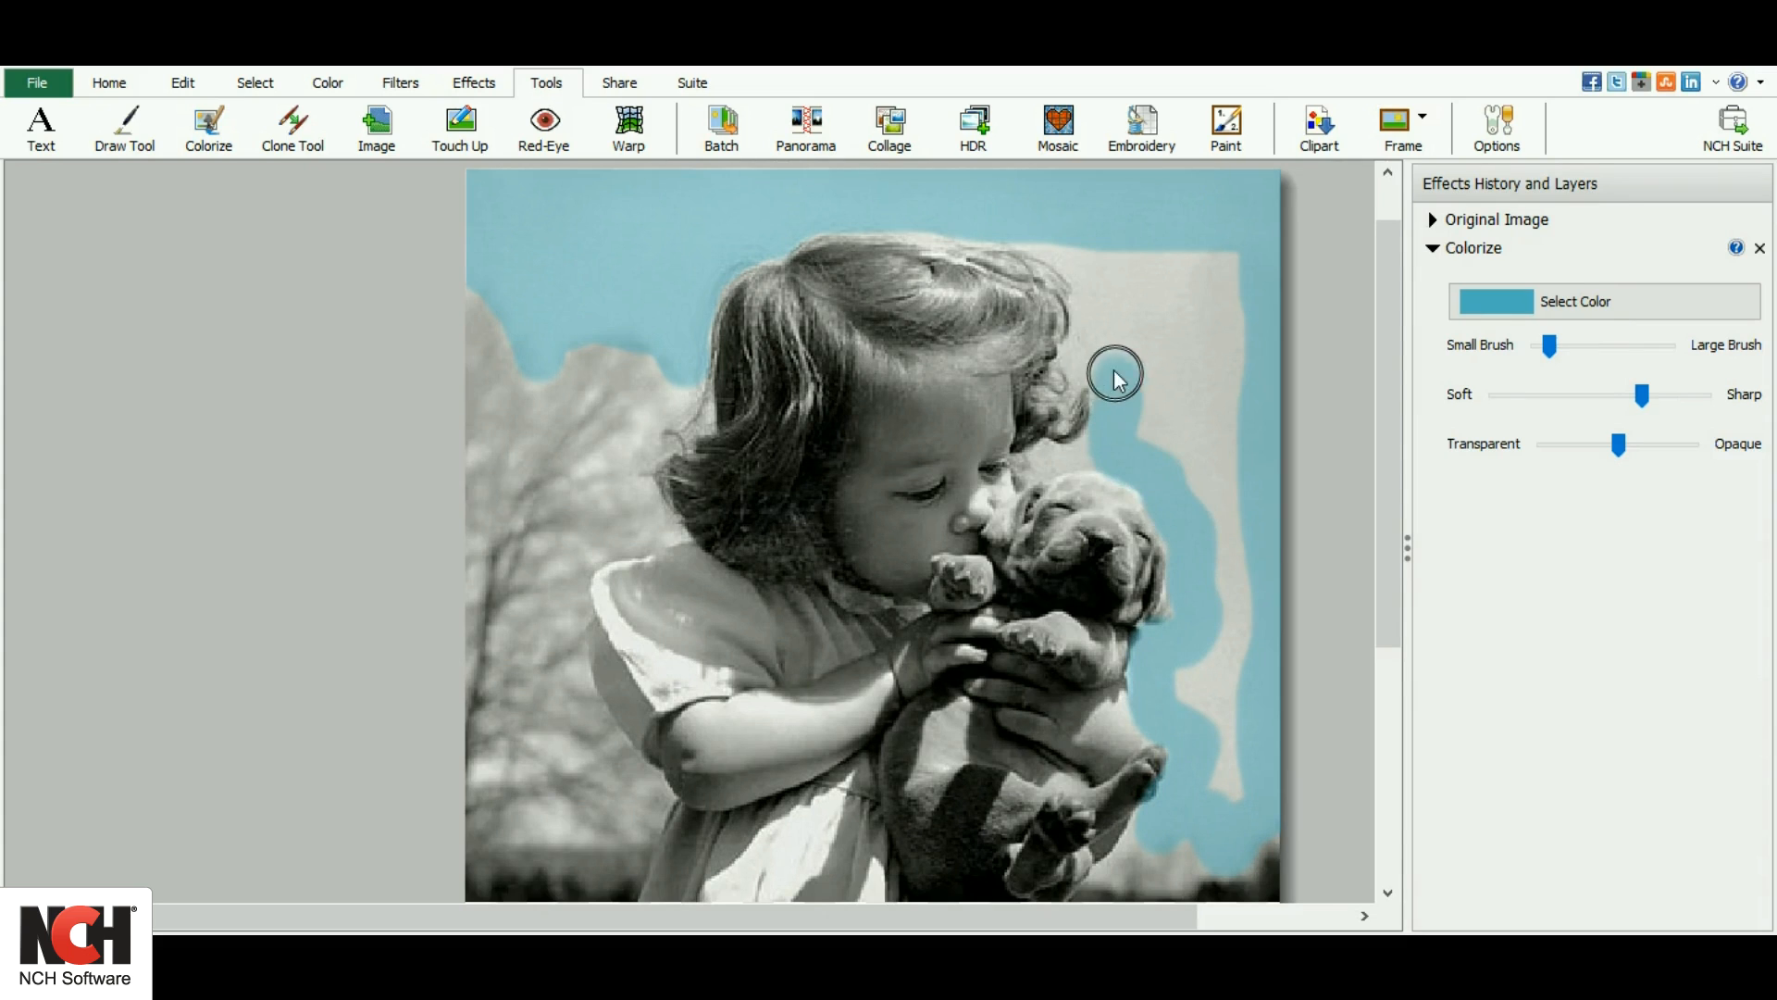
{"action": "left_click_drag", "start_coordinate": [1116, 375], "coordinate": [1116, 436]}
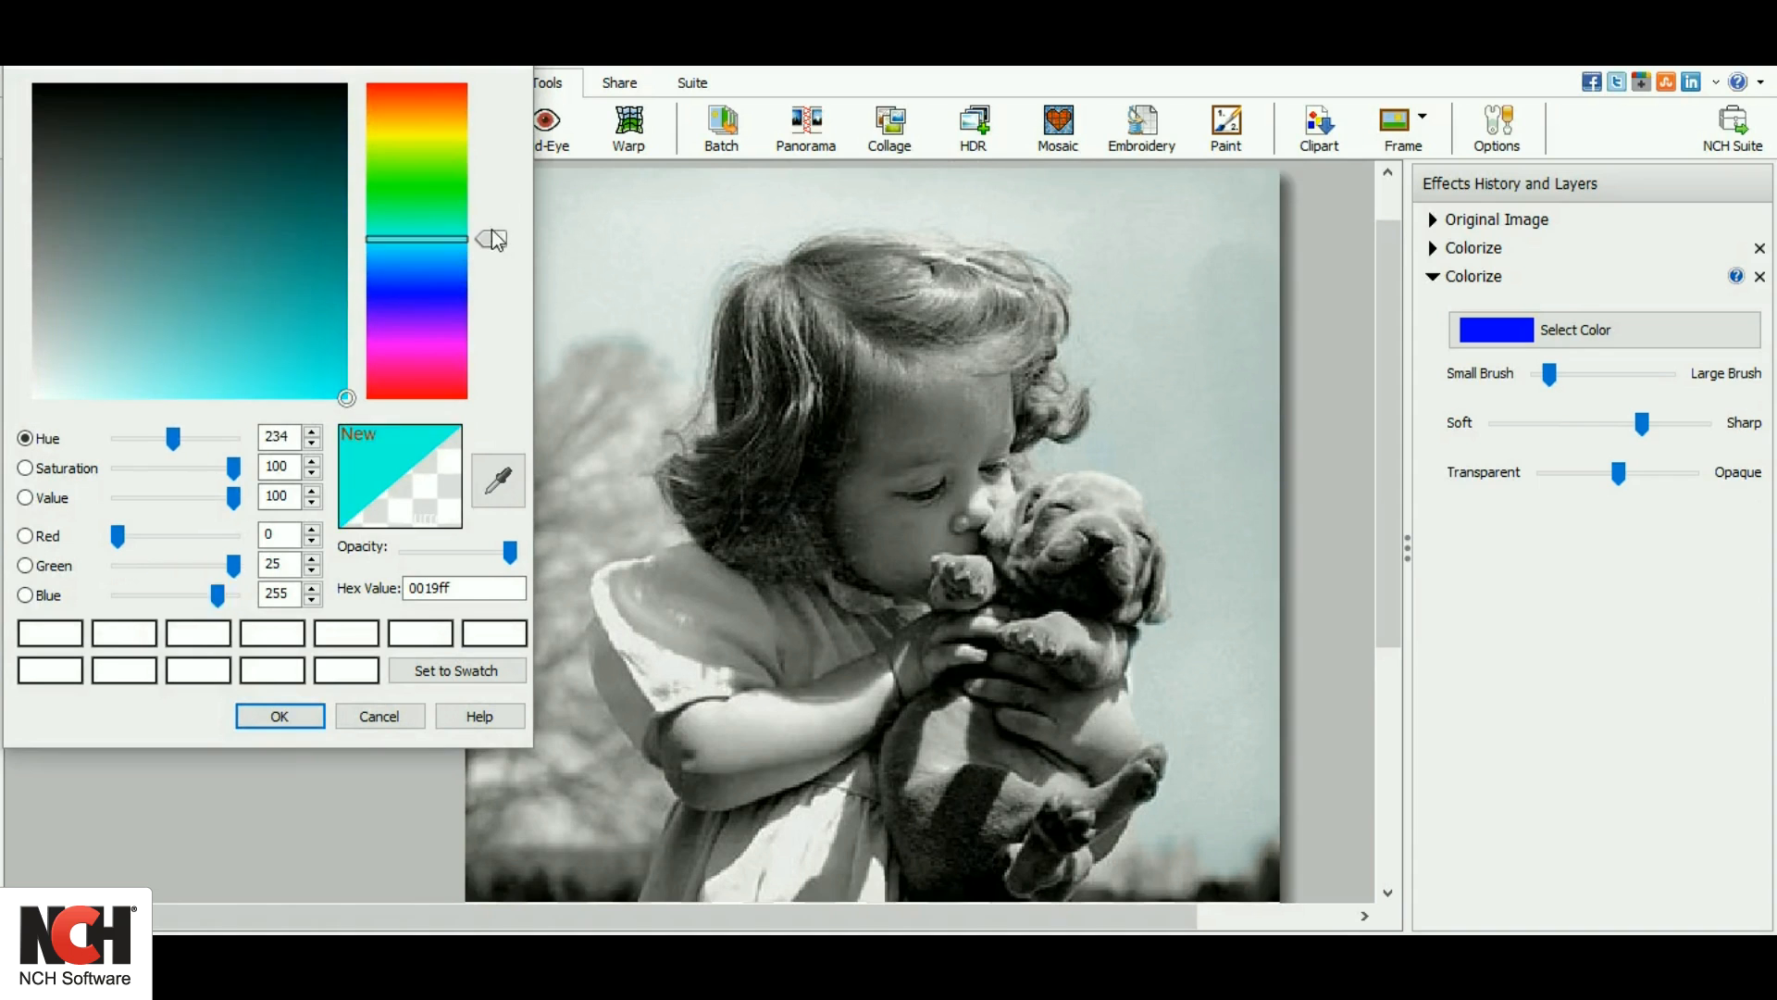
Paint the trees on the left green and tint the girl's arm with a skin tone
{"action": "left_click_drag", "start_coordinate": [491, 238], "coordinate": [491, 178]}
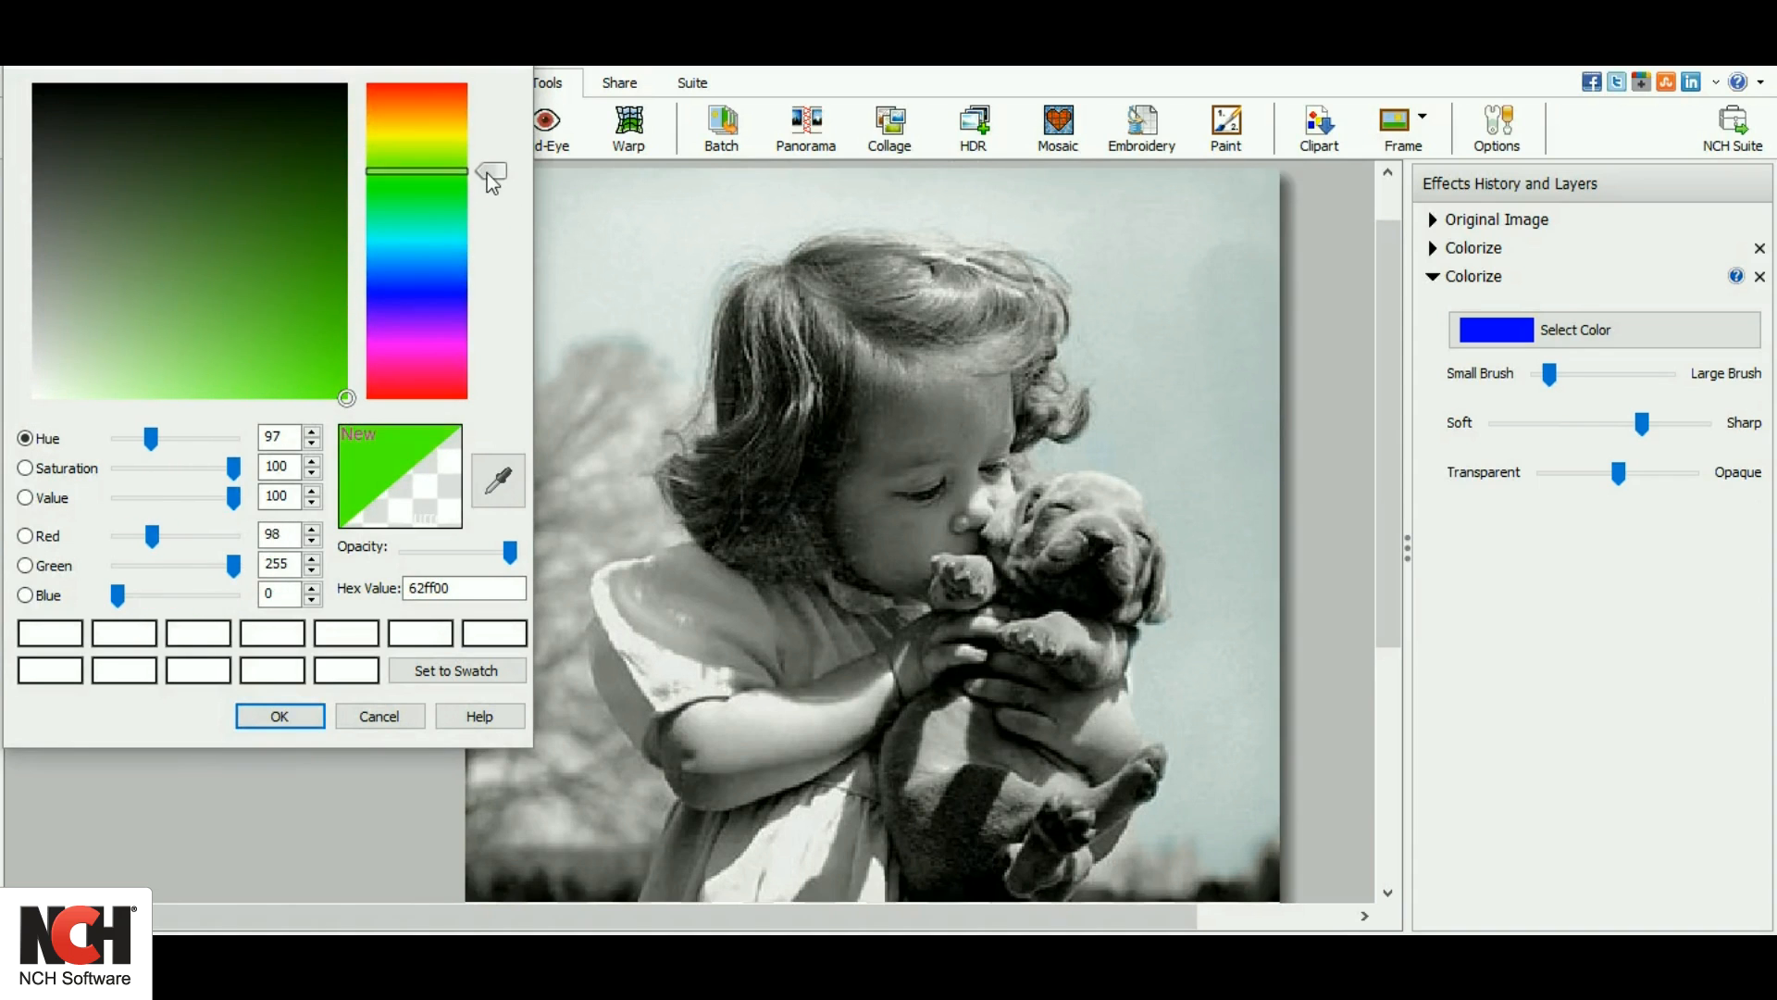
{"action": "left_click", "coordinate": [278, 715]}
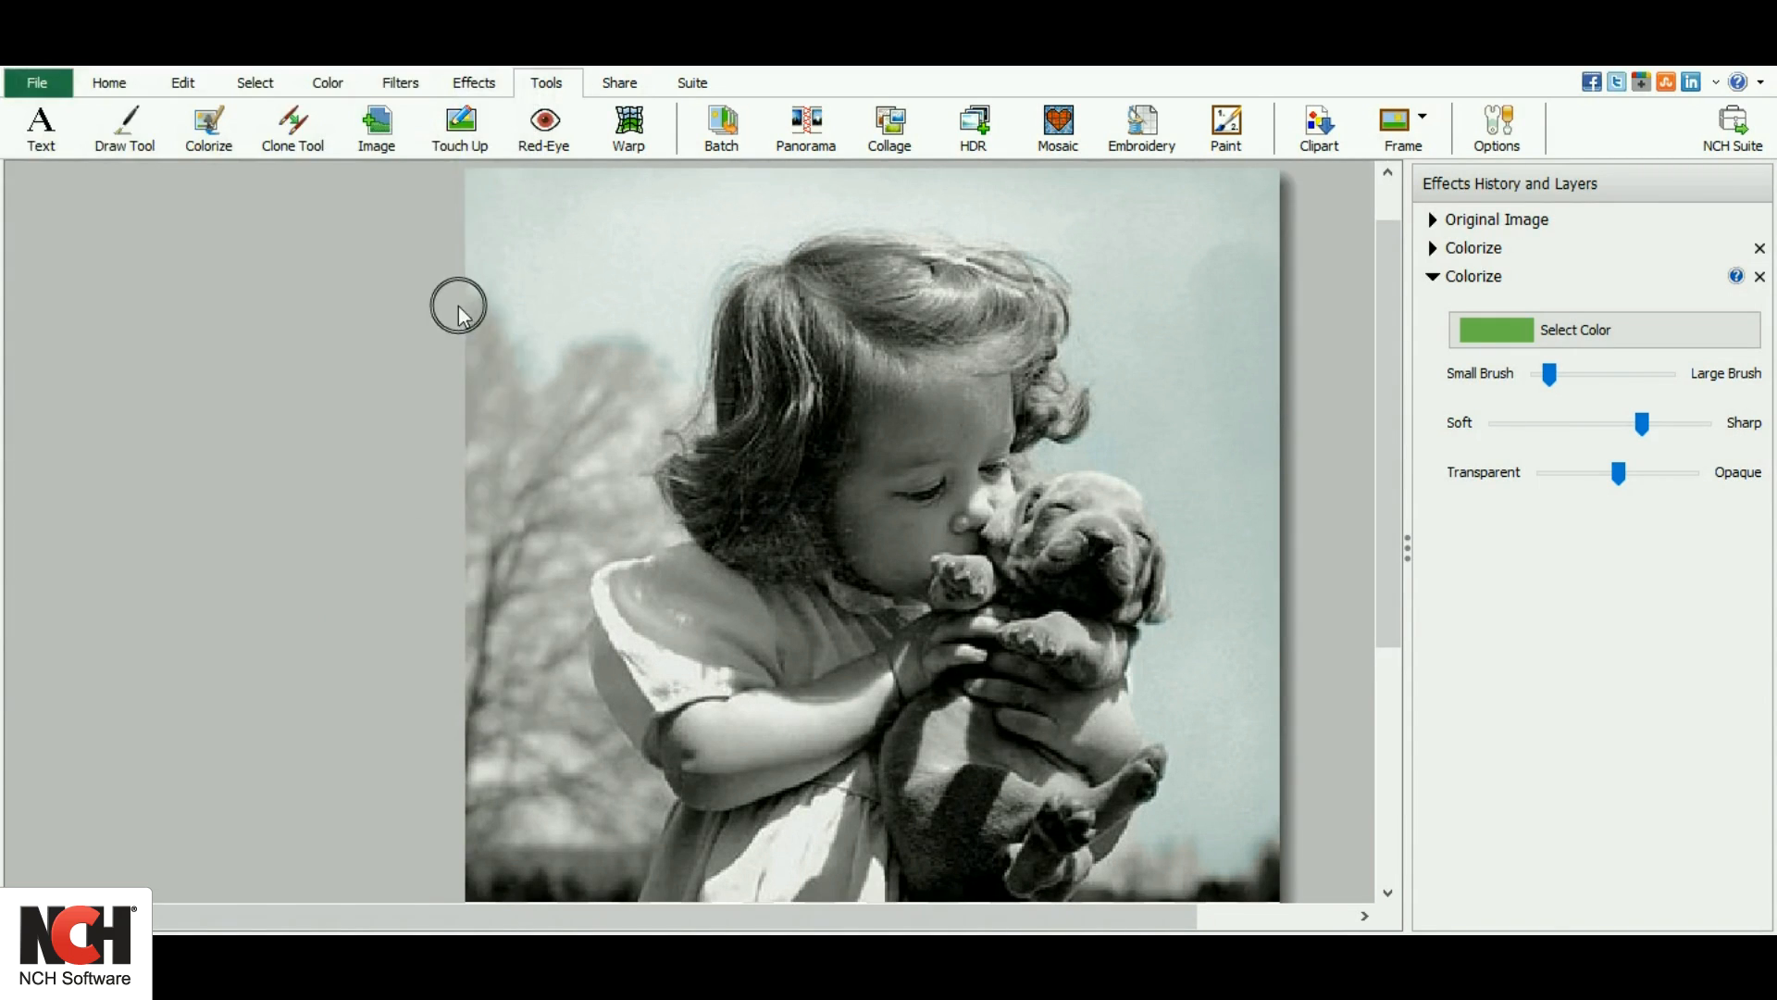
{"action": "left_click_drag", "start_coordinate": [459, 311], "coordinate": [539, 521]}
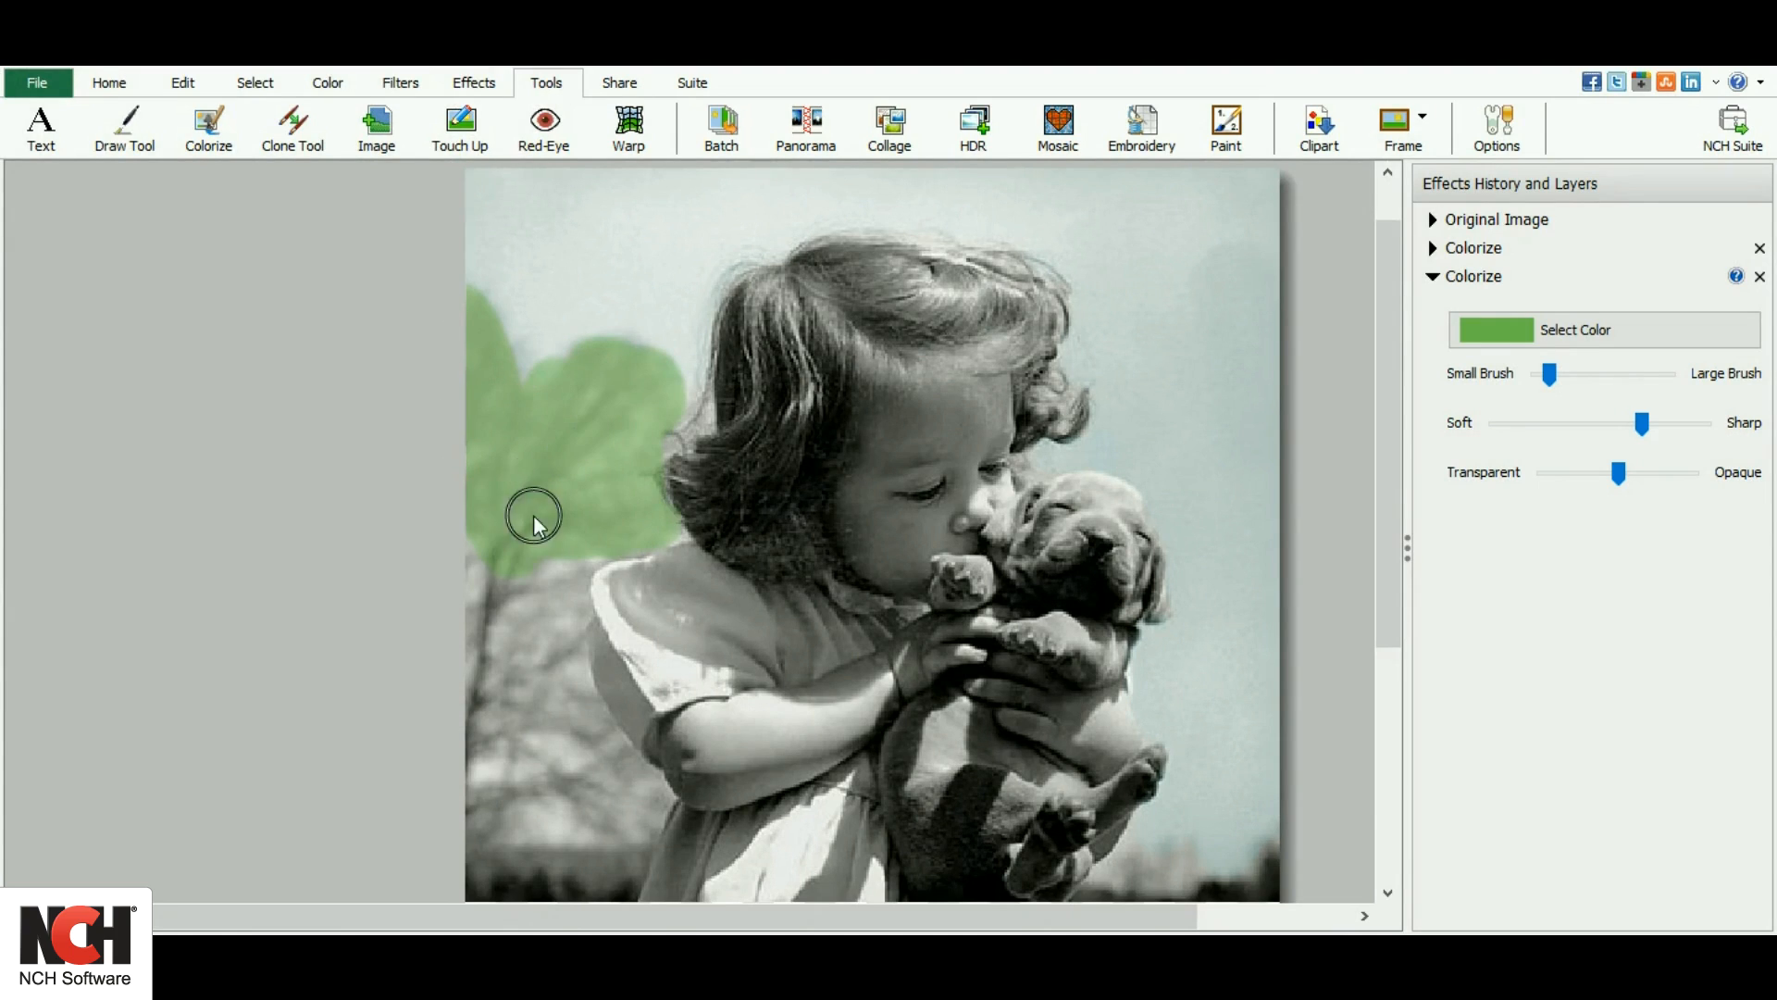
{"action": "left_click_drag", "start_coordinate": [533, 515], "coordinate": [498, 836]}
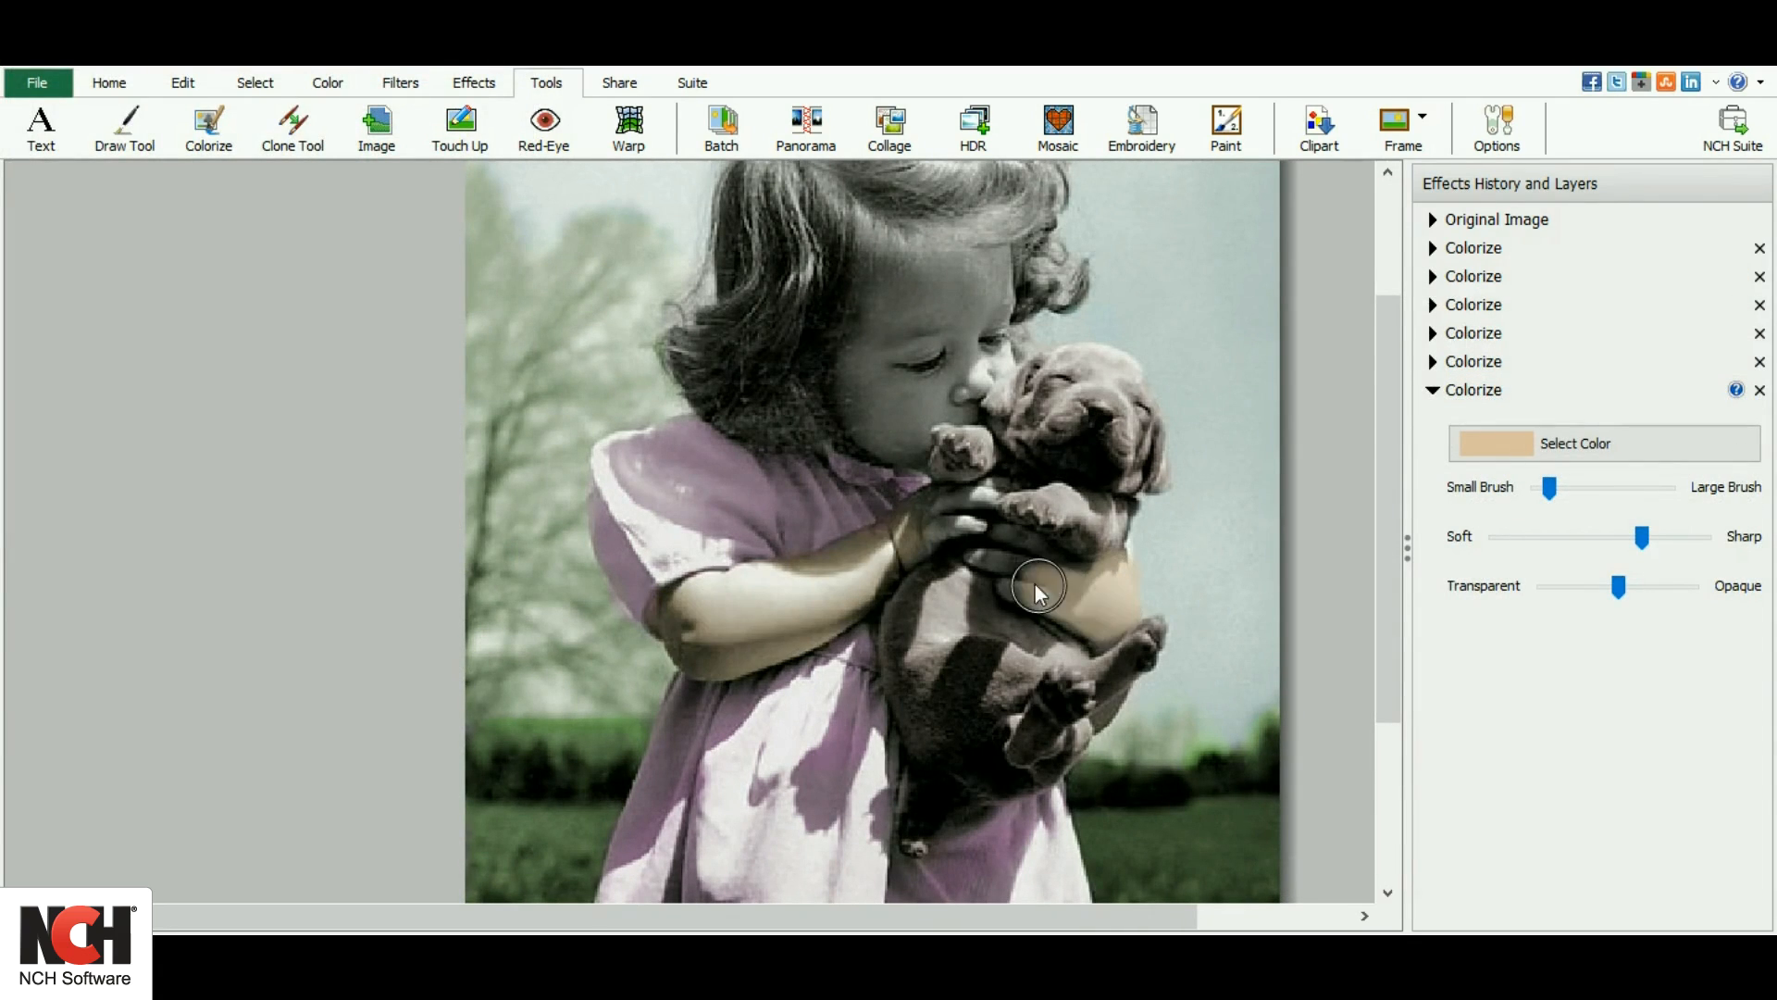
{"action": "left_click_drag", "start_coordinate": [1037, 587], "coordinate": [943, 340]}
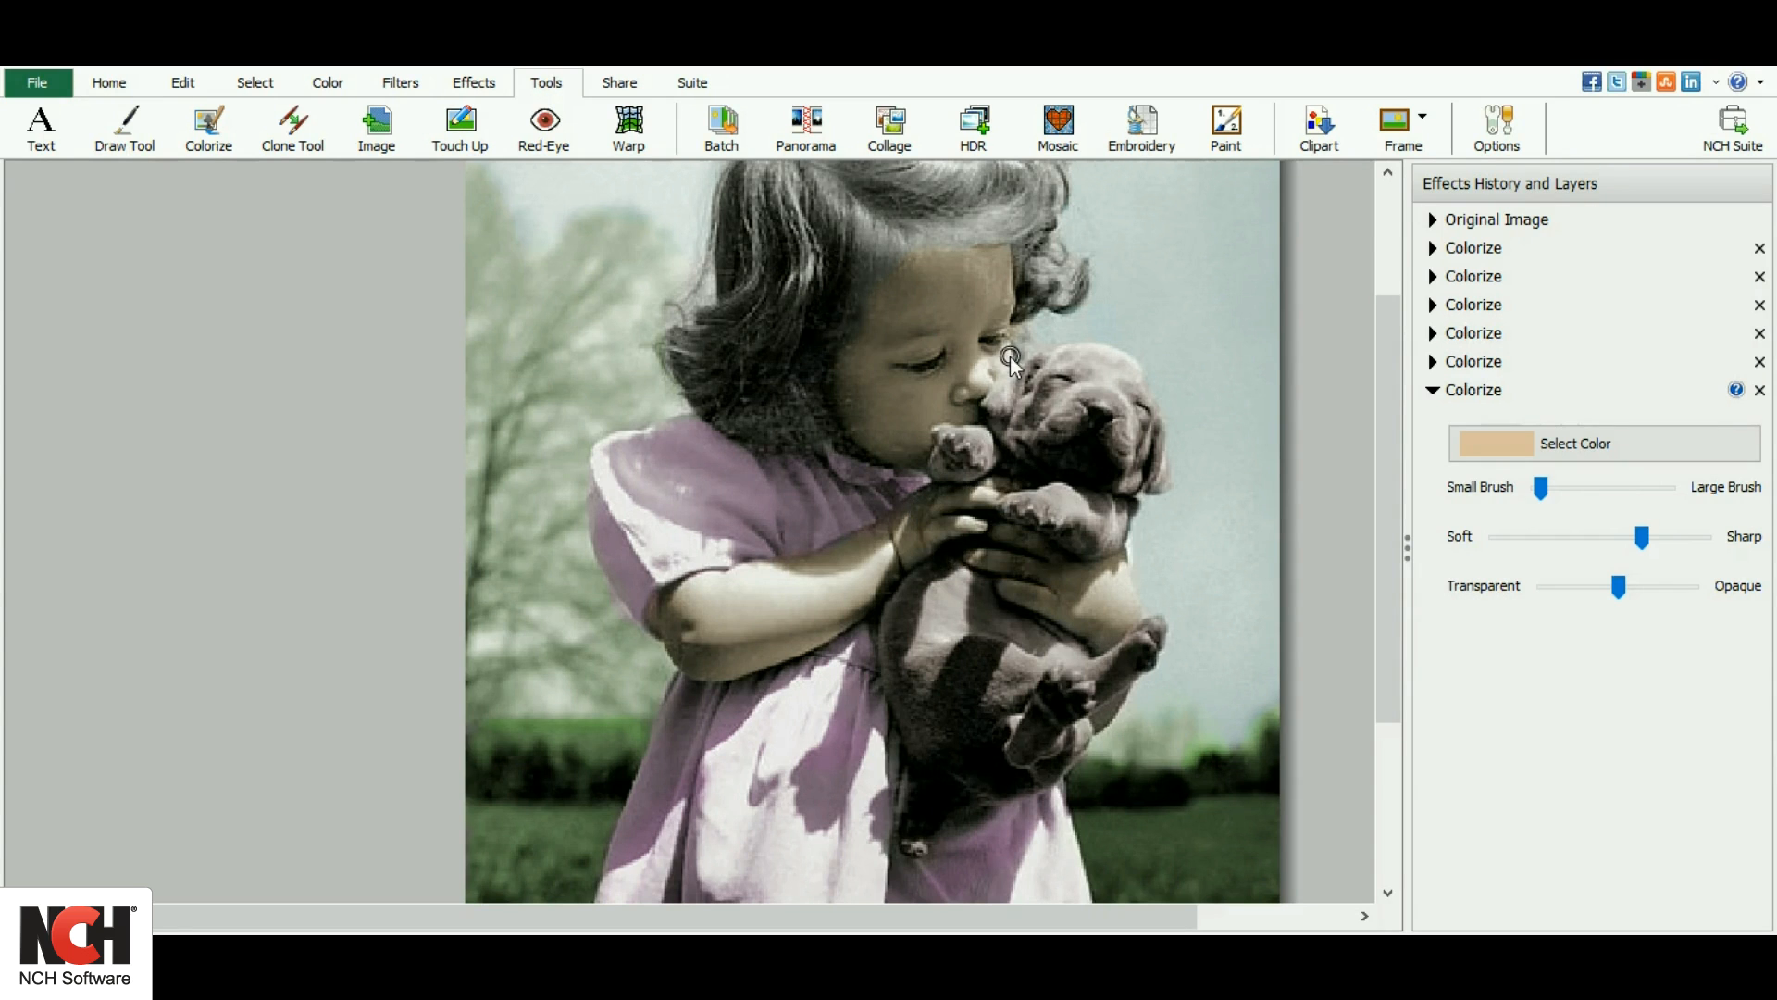
Add a colour layer and paint the girl's hair auburn brown
{"action": "left_click", "coordinate": [1496, 443]}
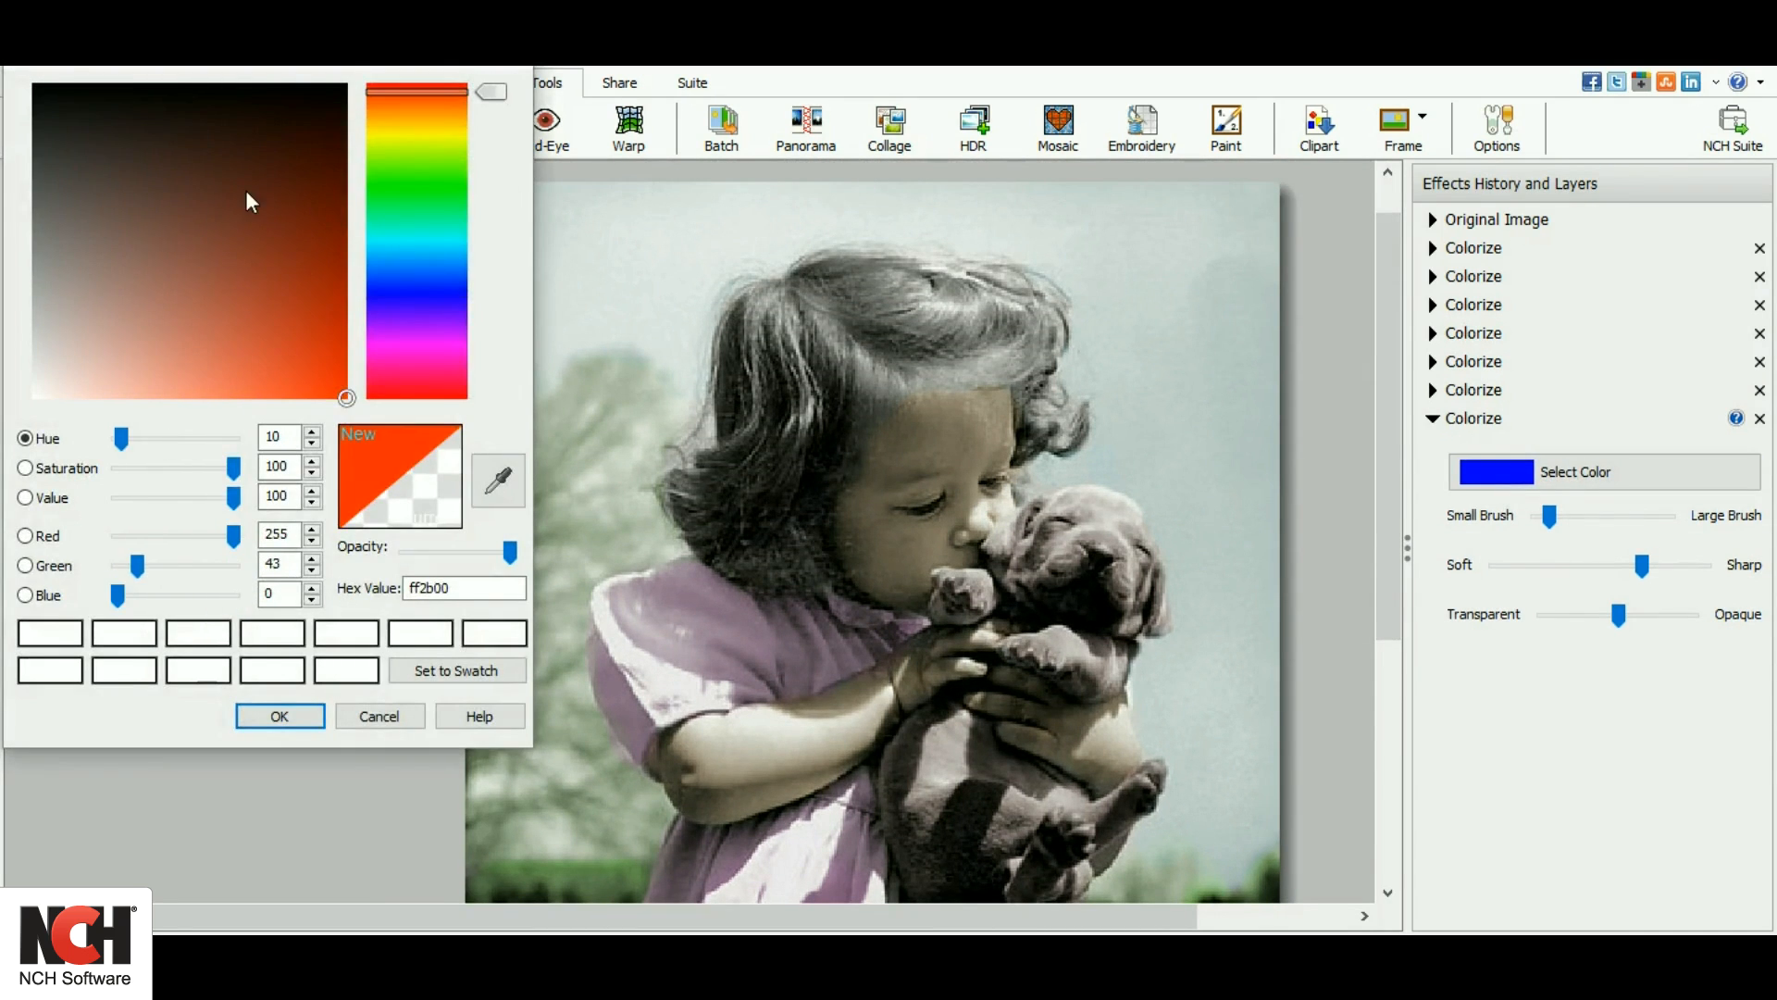
{"action": "left_click", "coordinate": [278, 715]}
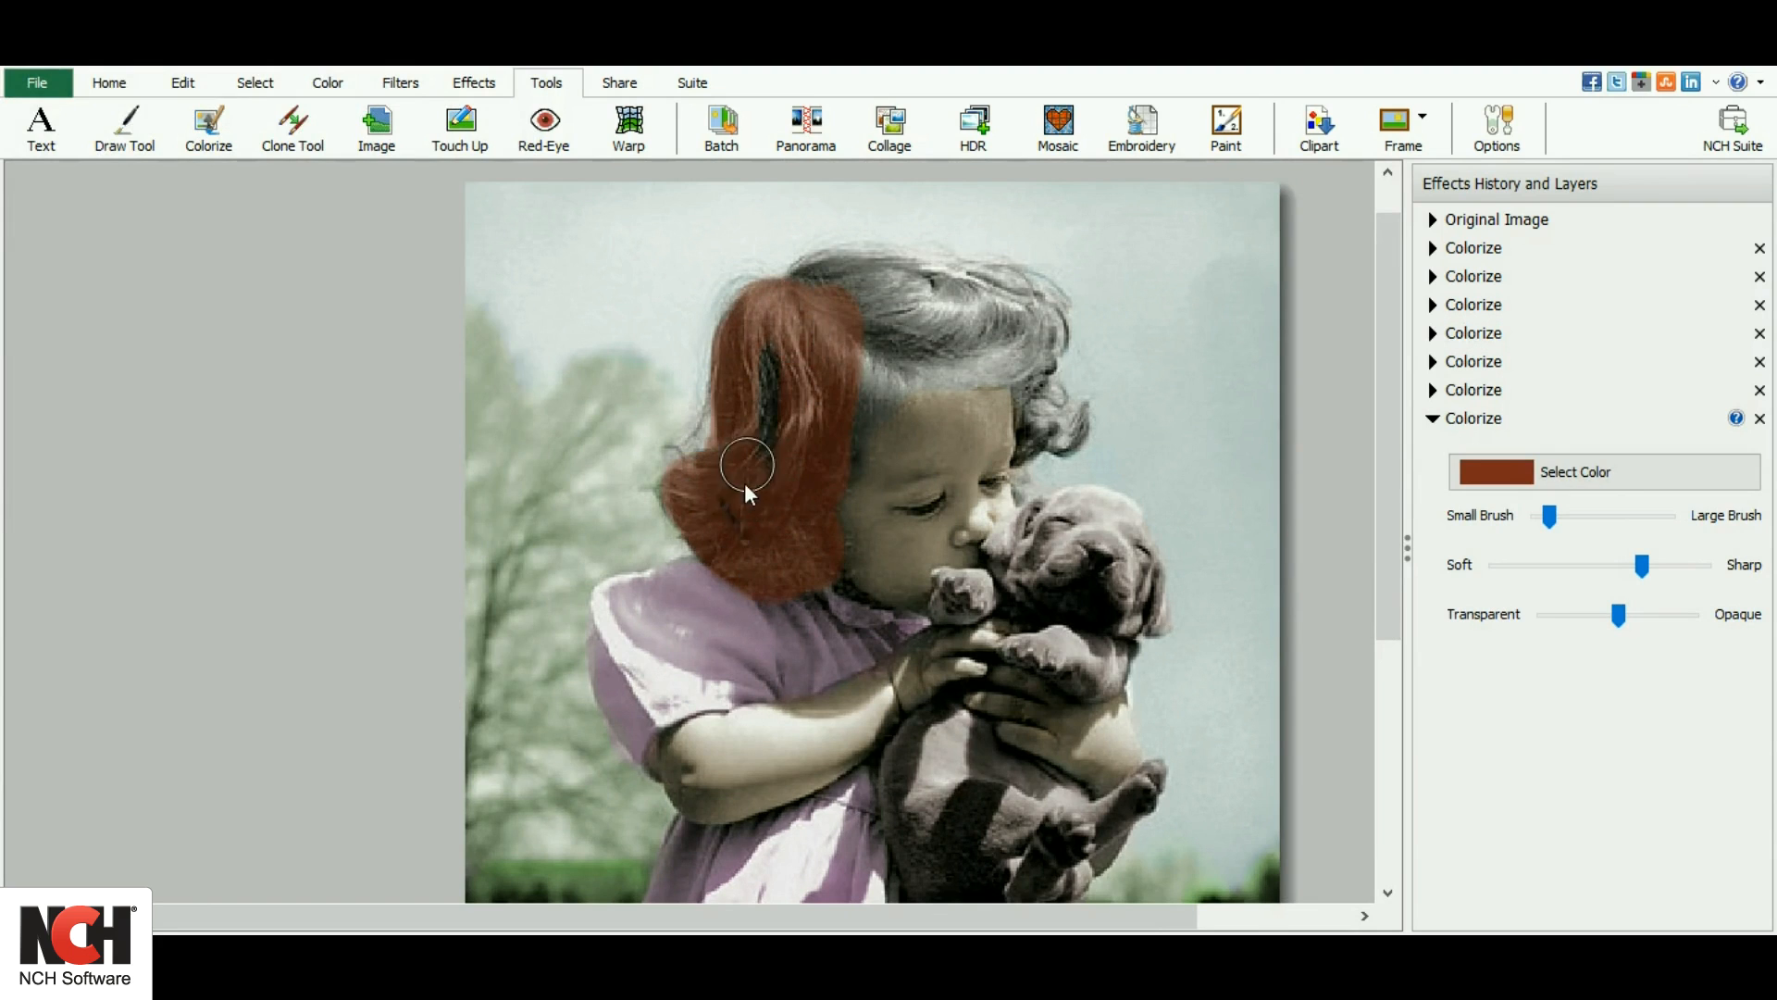
{"action": "left_click_drag", "start_coordinate": [748, 465], "coordinate": [1036, 352]}
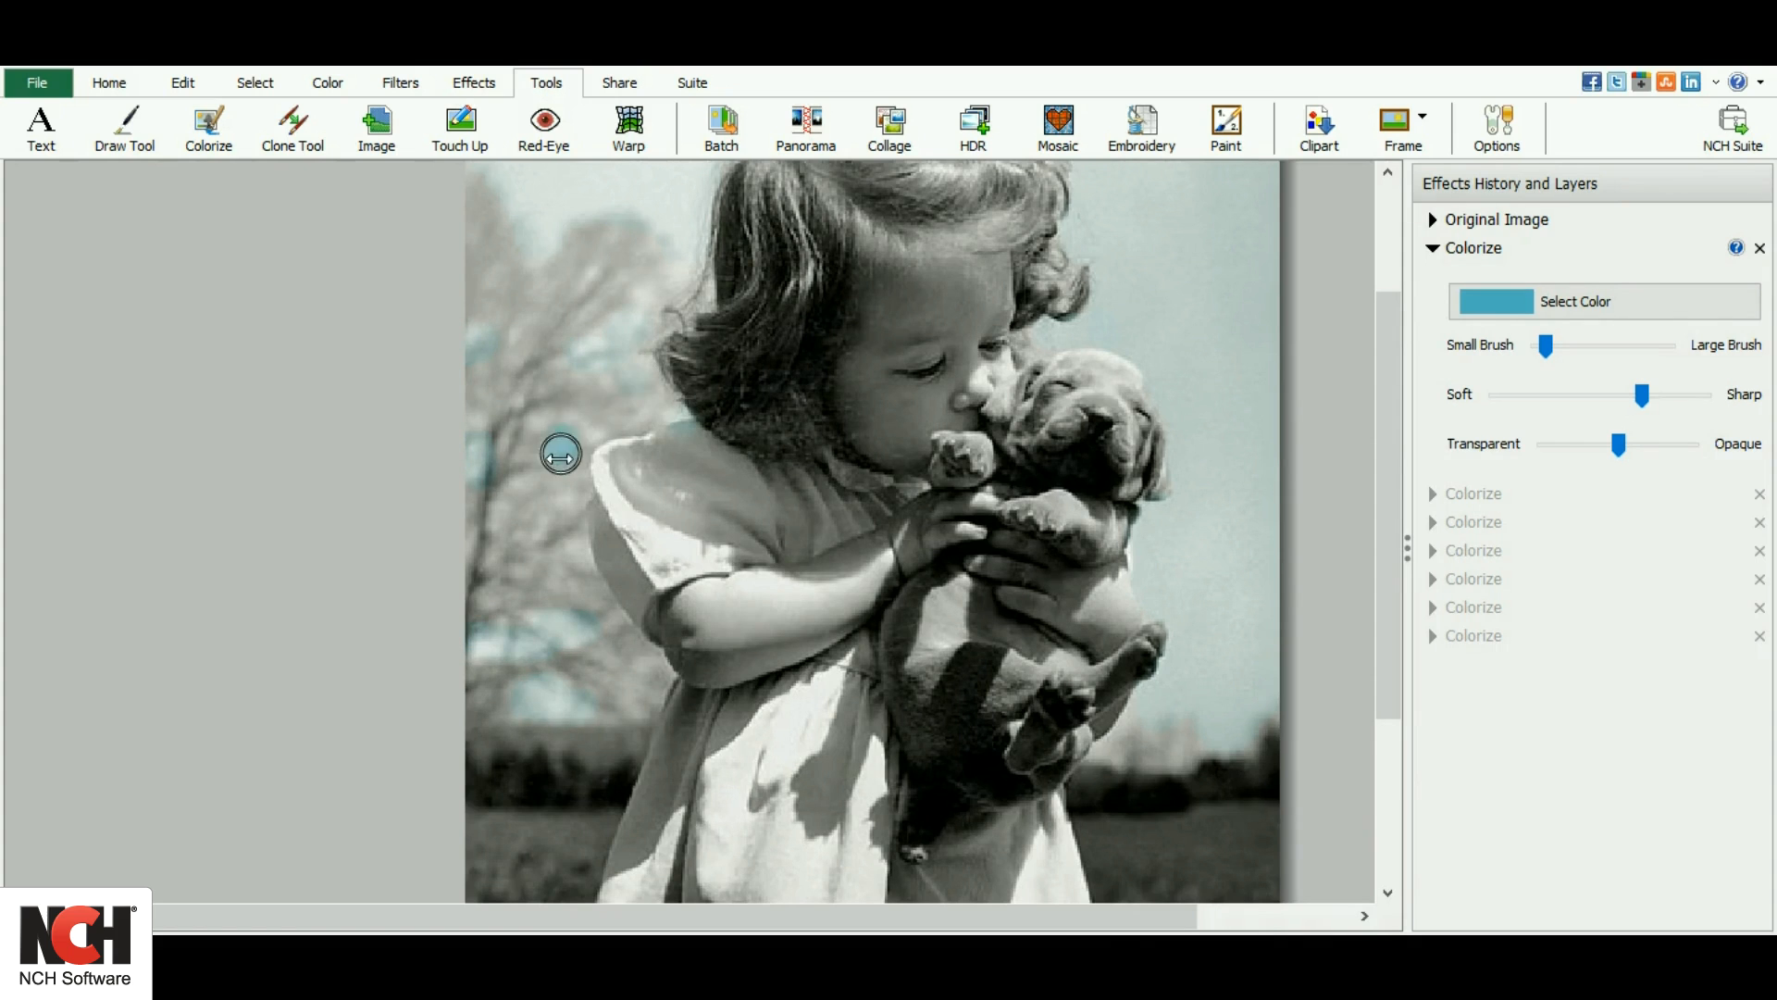
Add a rosy pink (de9f8c) colour layer for the cheeks and adjust the zoom
{"action": "left_click", "coordinate": [1495, 301]}
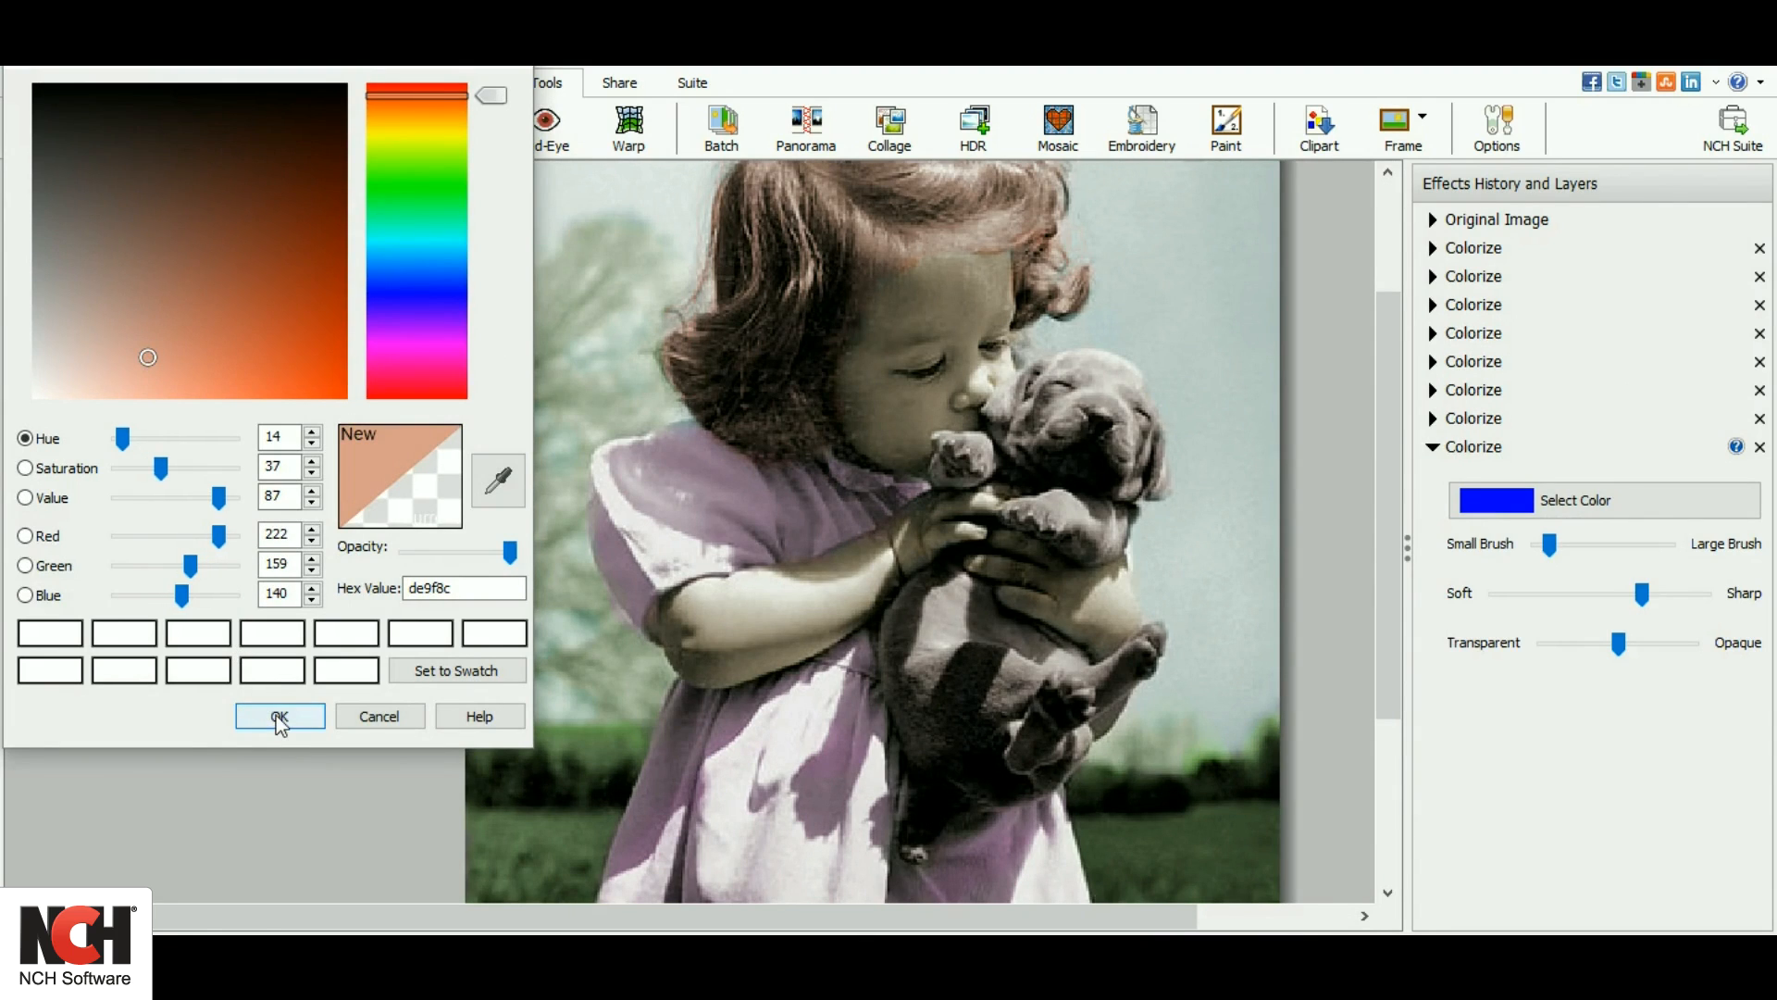
{"action": "left_click", "coordinate": [279, 717]}
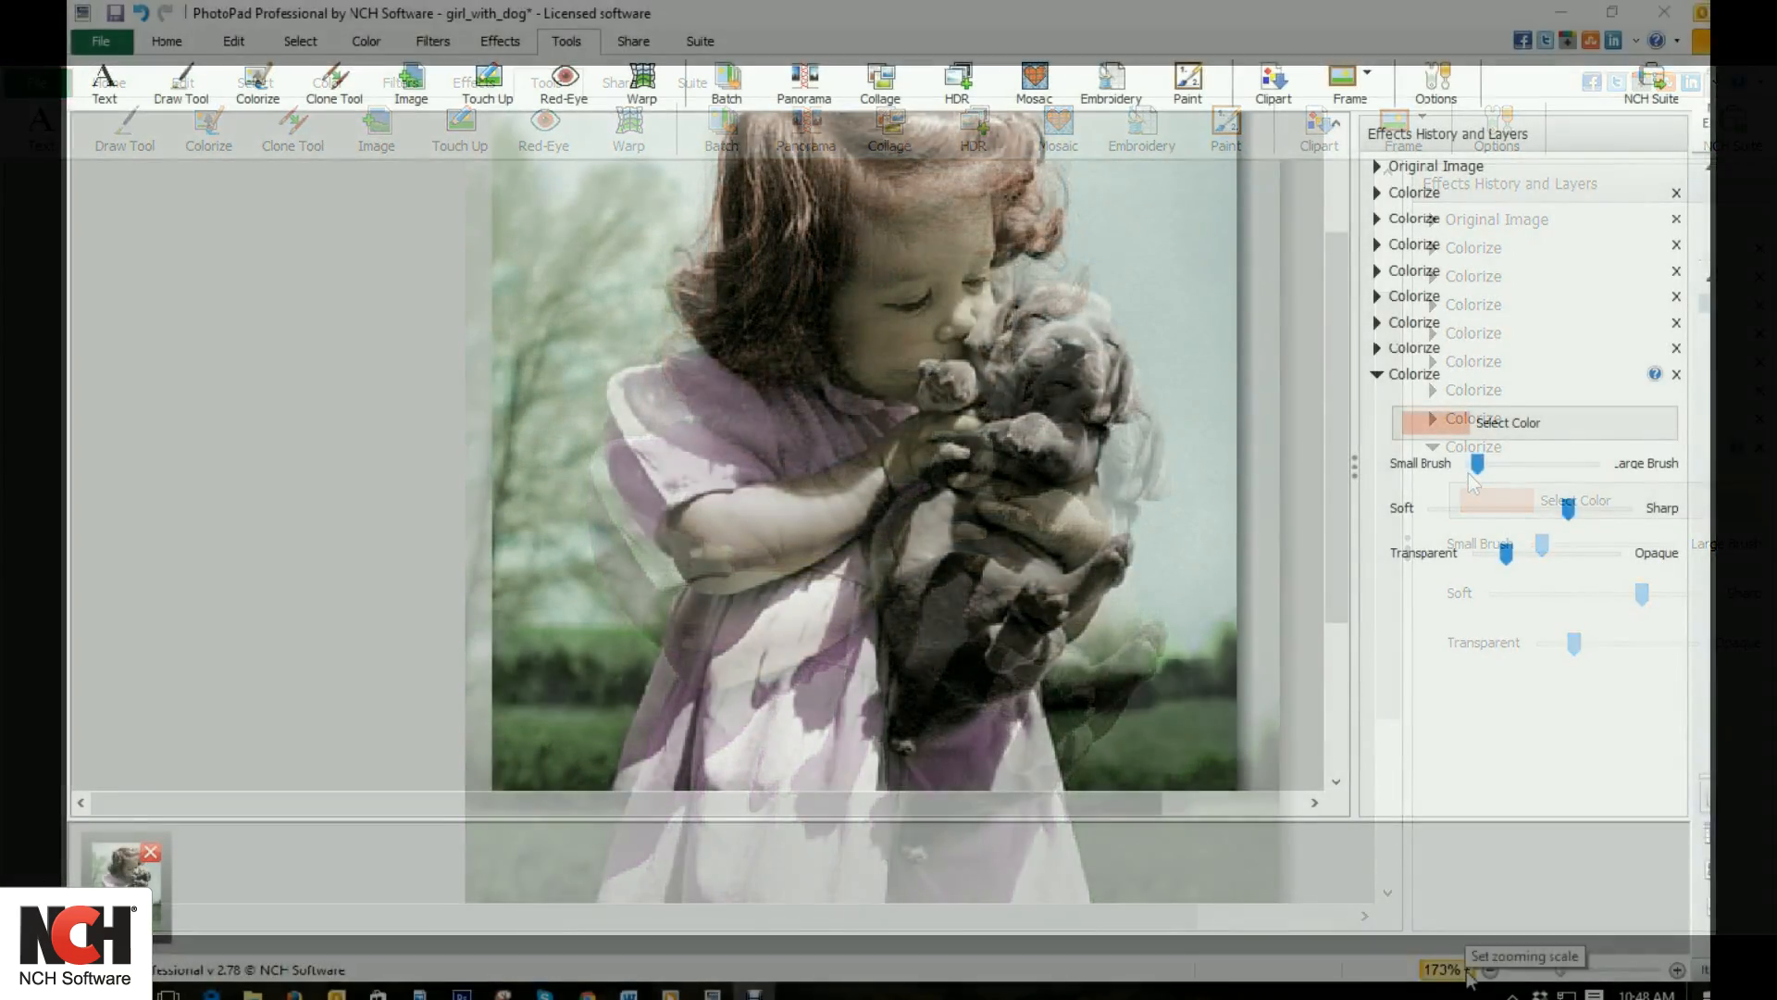
{"action": "left_click", "coordinate": [1443, 969]}
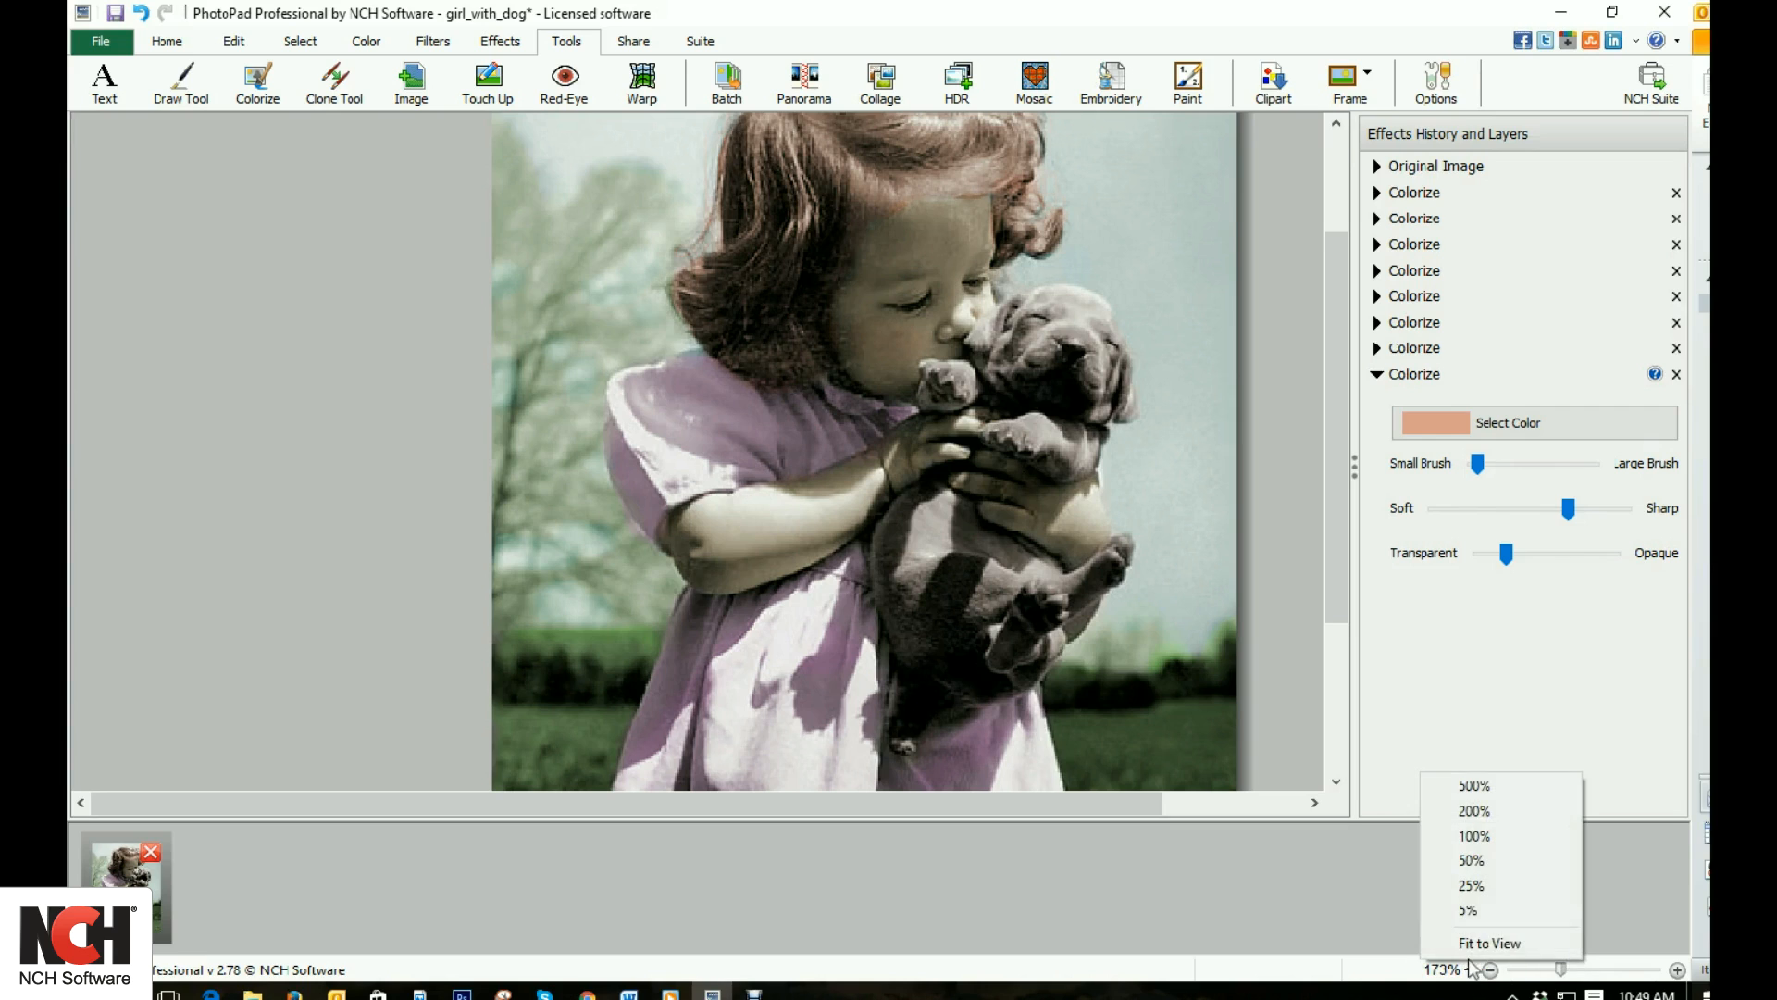